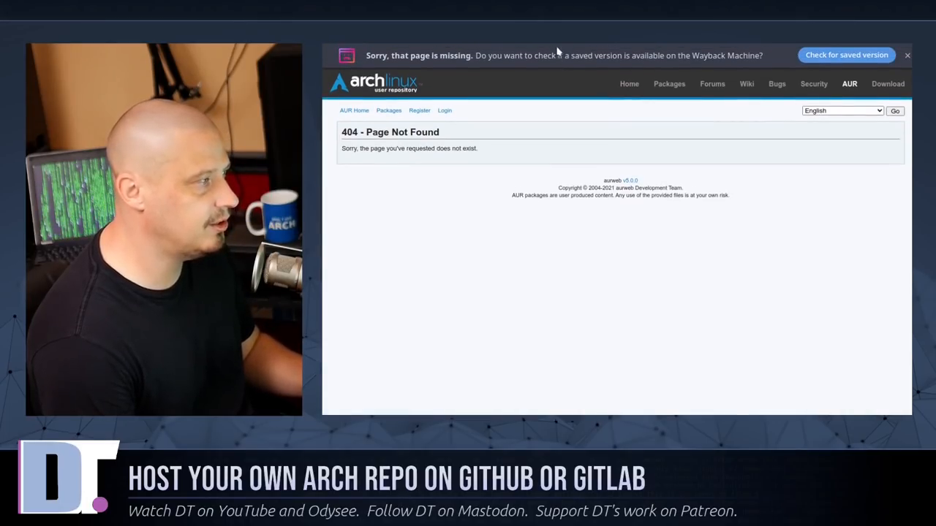
Step: Open the dt-arch-repo project from the GitLab dashboard's Personal projects list
click(906, 55)
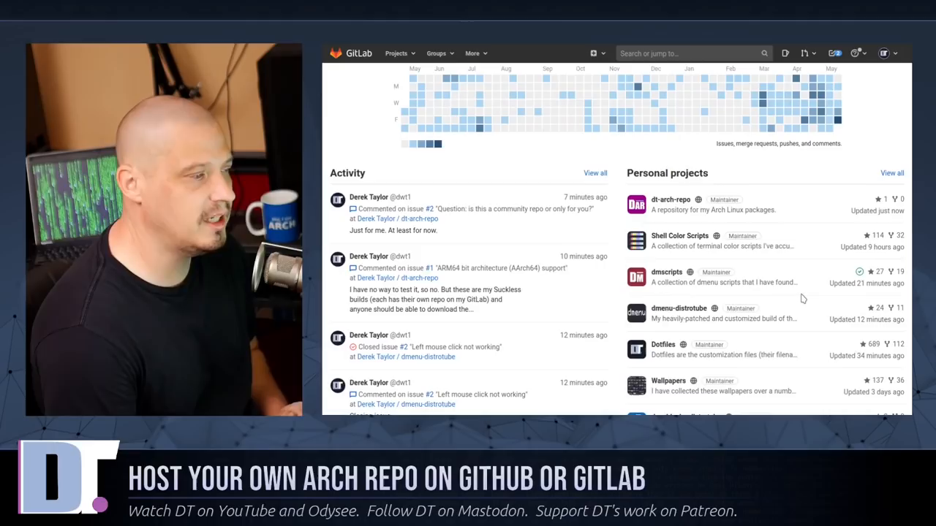
mouse_move(678, 235)
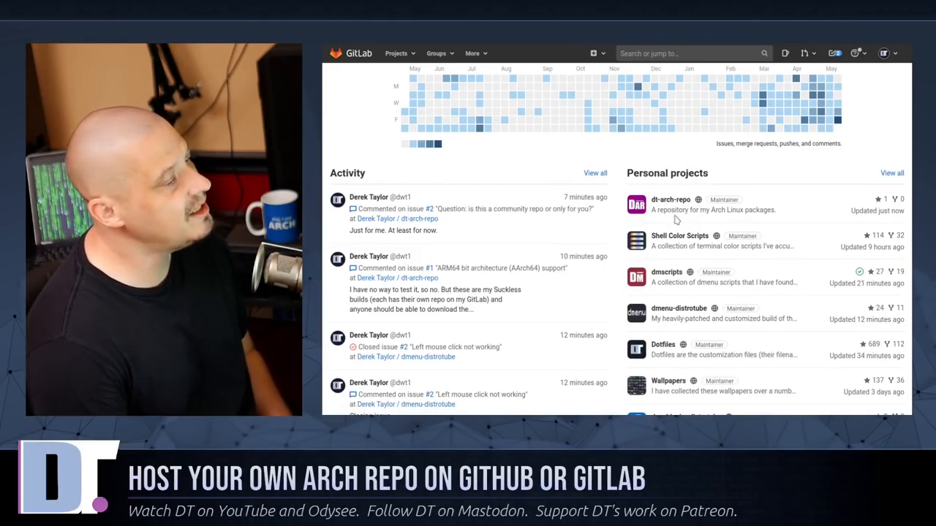
click(669, 199)
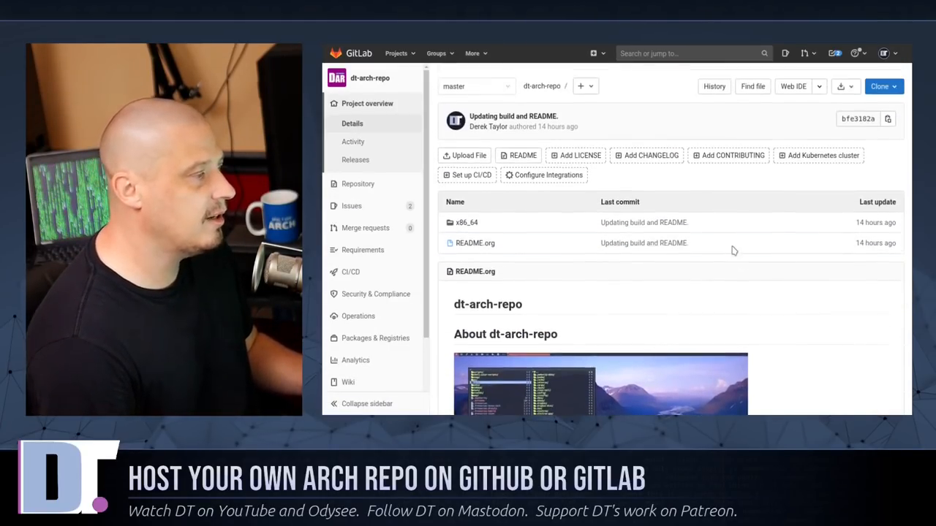
click(367, 102)
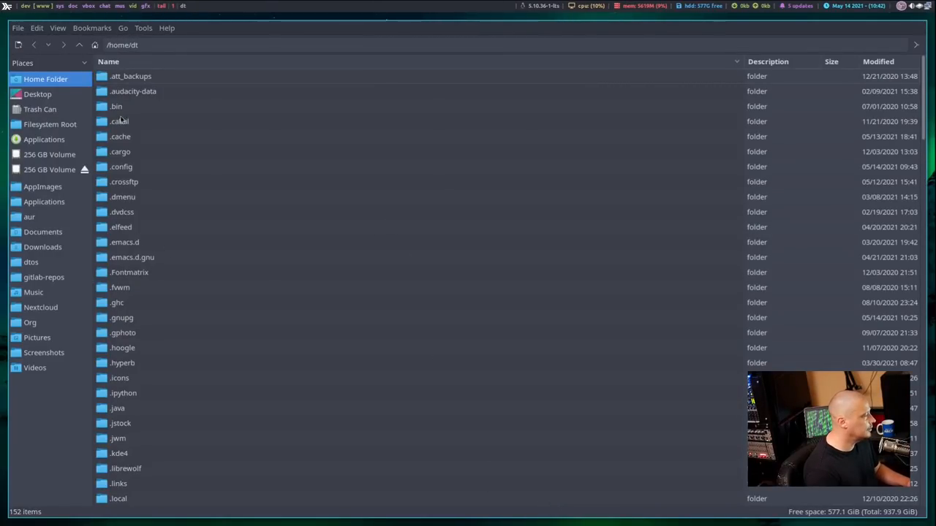
Step: Navigate to gitlab-repos/dt-arch-repo and select its x86_64 folder
click(44, 278)
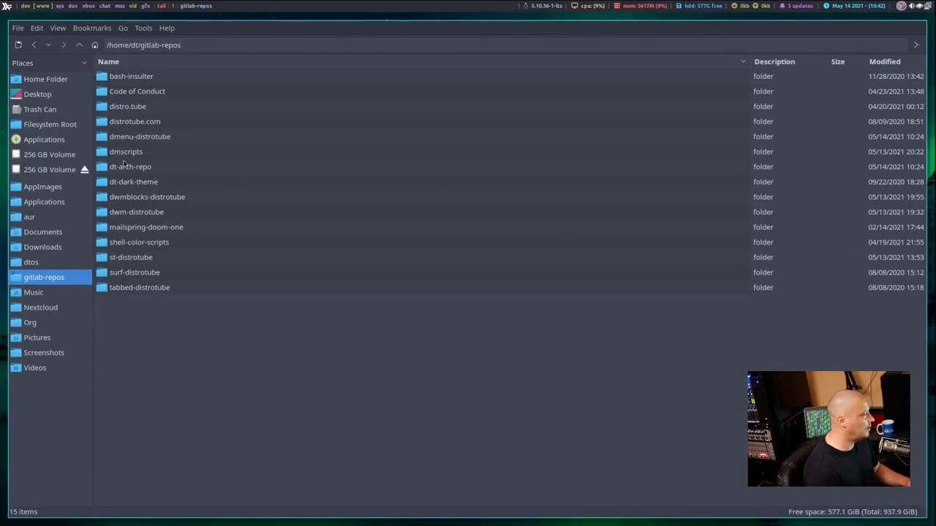
click(130, 167)
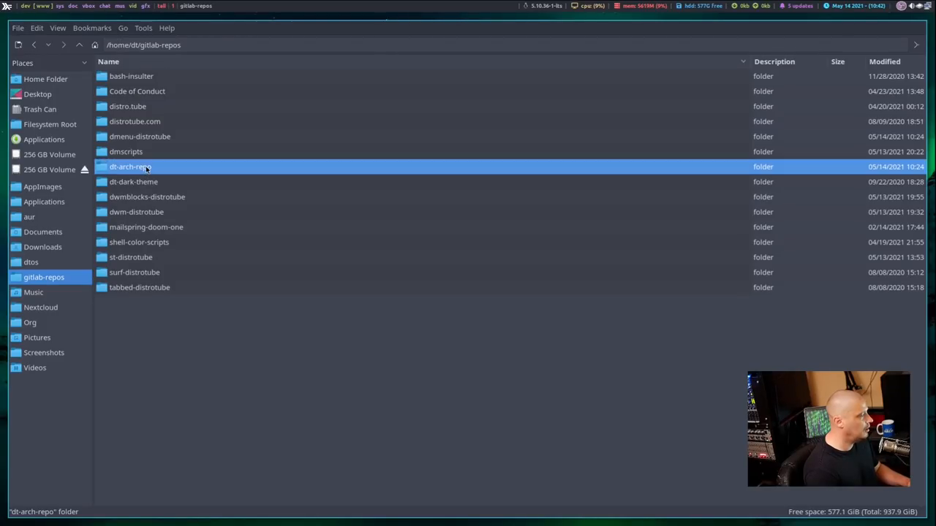
double_click(130, 167)
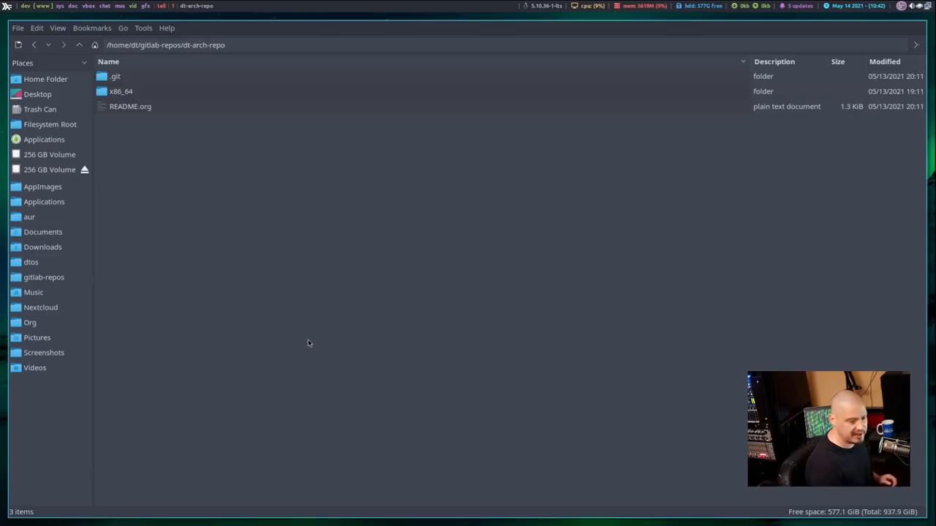
mouse_move(278, 275)
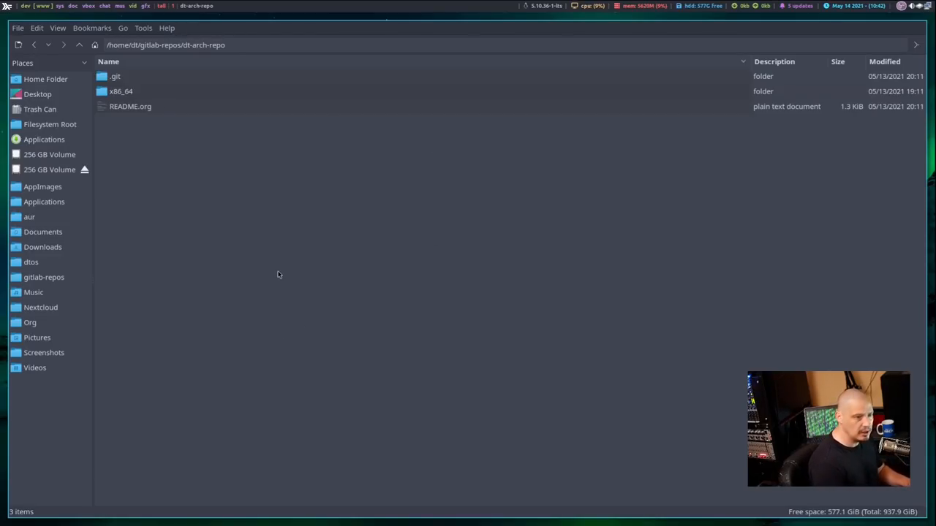
mouse_move(195, 291)
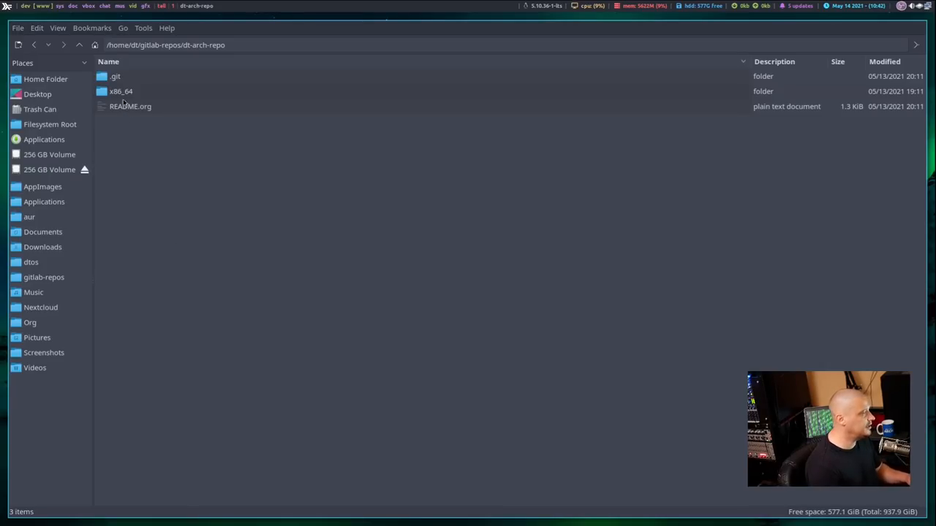
click(120, 91)
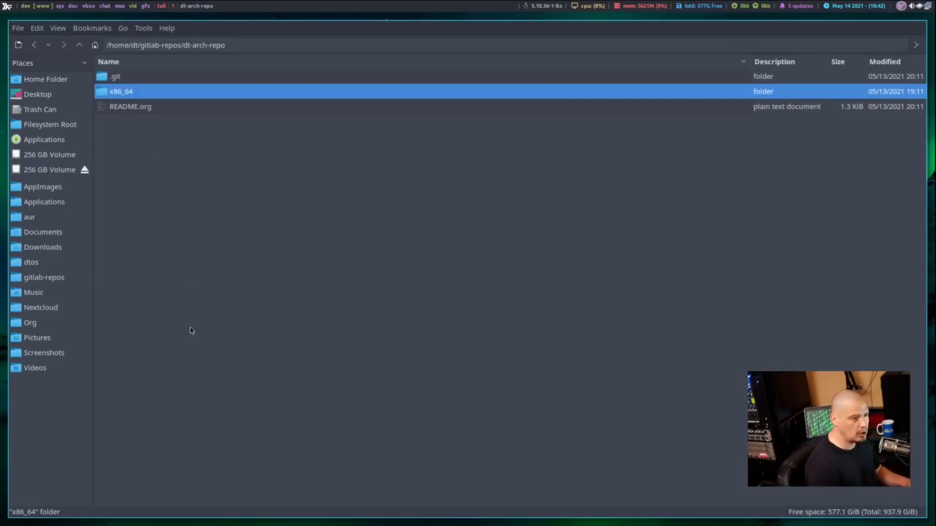
mouse_move(182, 313)
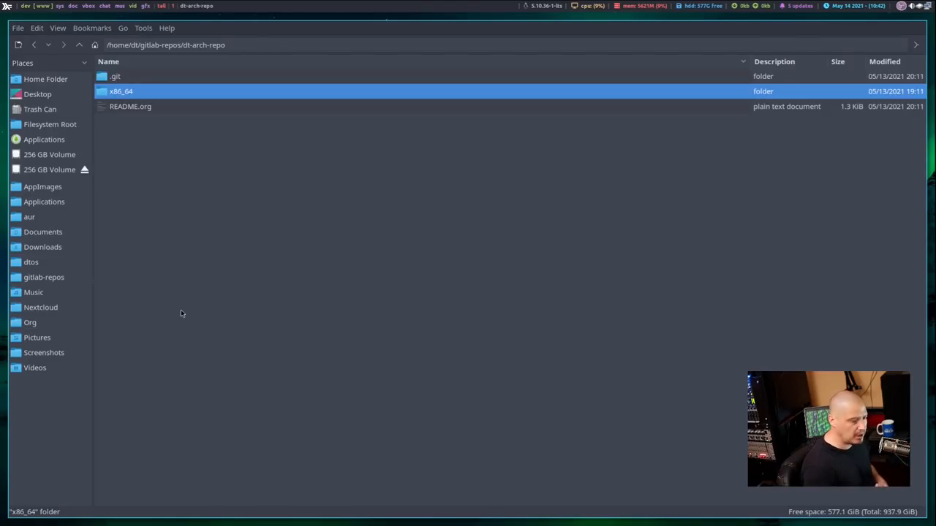
mouse_move(184, 292)
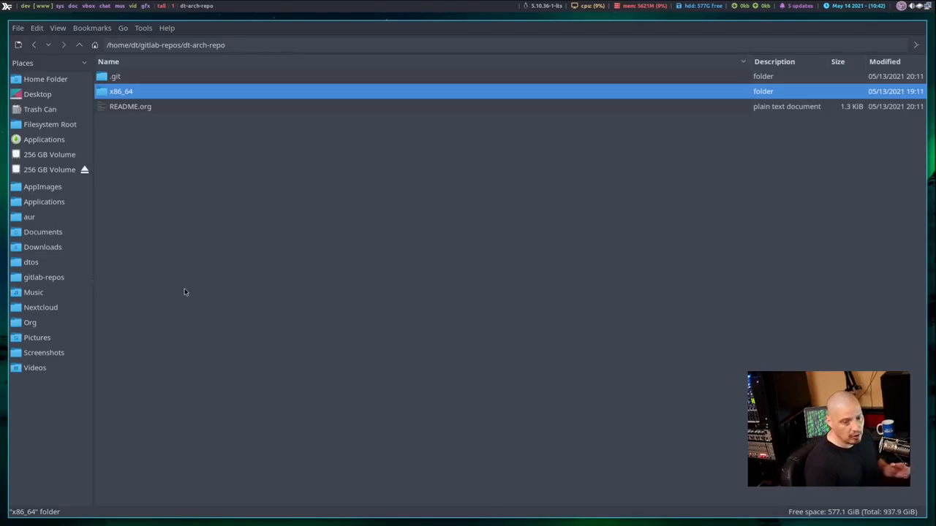
mouse_move(148, 159)
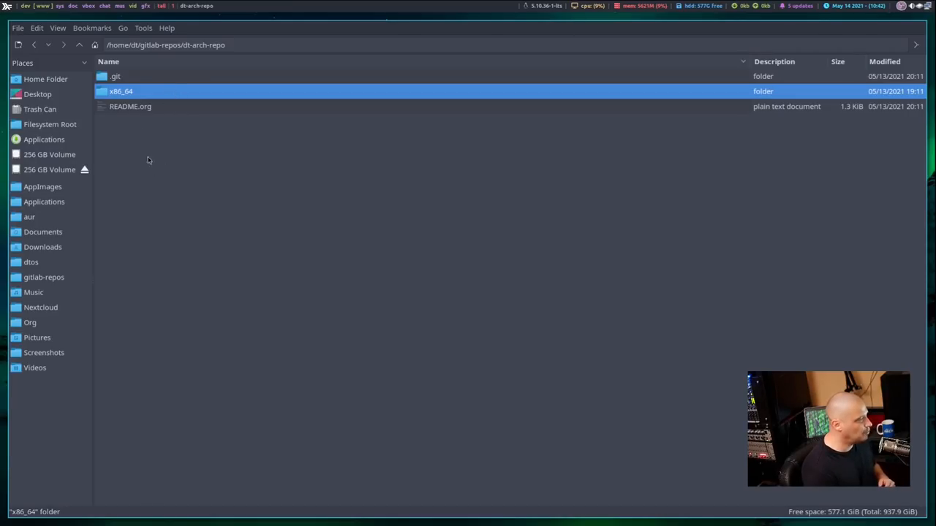
mouse_move(85, 209)
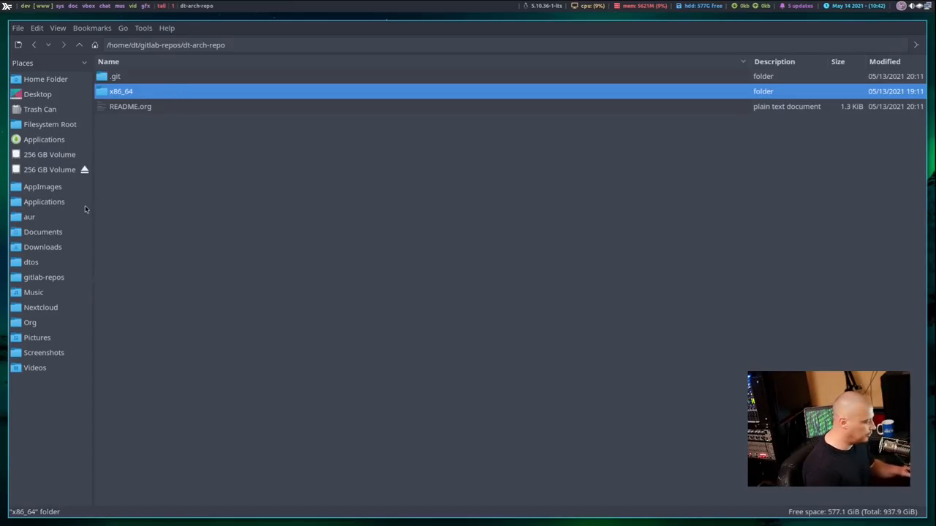
click(132, 145)
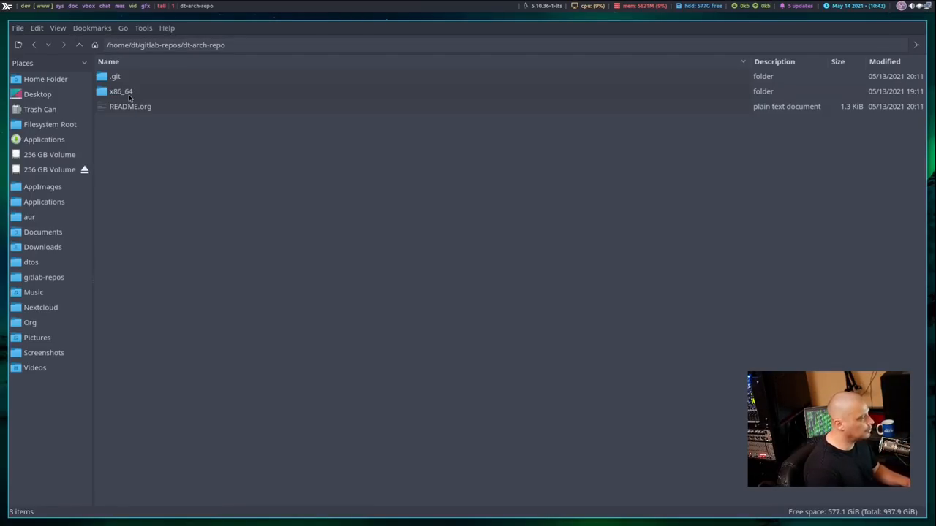
click(120, 90)
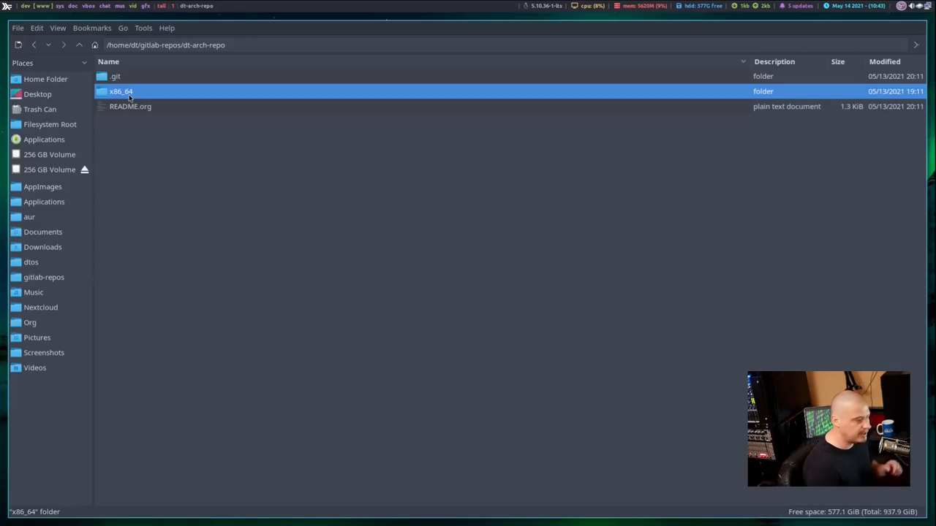
Step: Enter x86_64 and select the four .pkg.tar.zst package archives
double_click(120, 91)
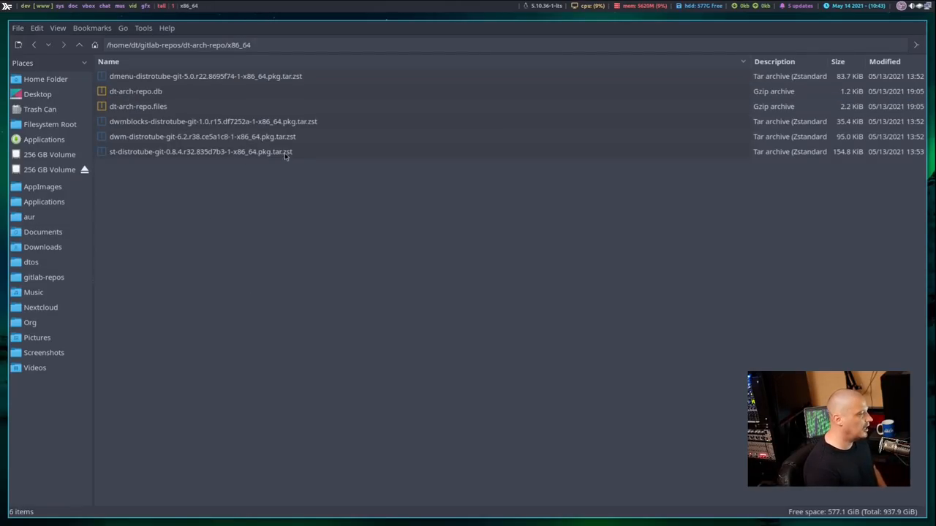
click(201, 137)
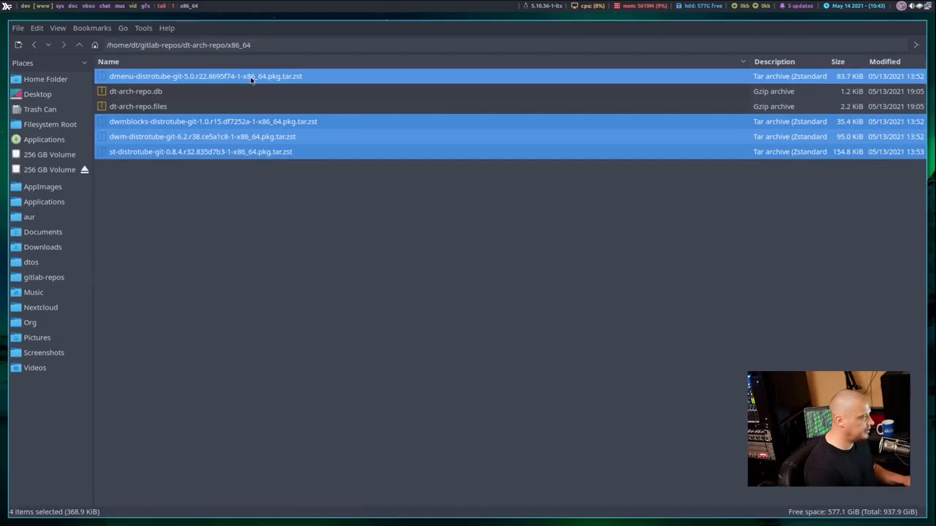
mouse_move(129, 132)
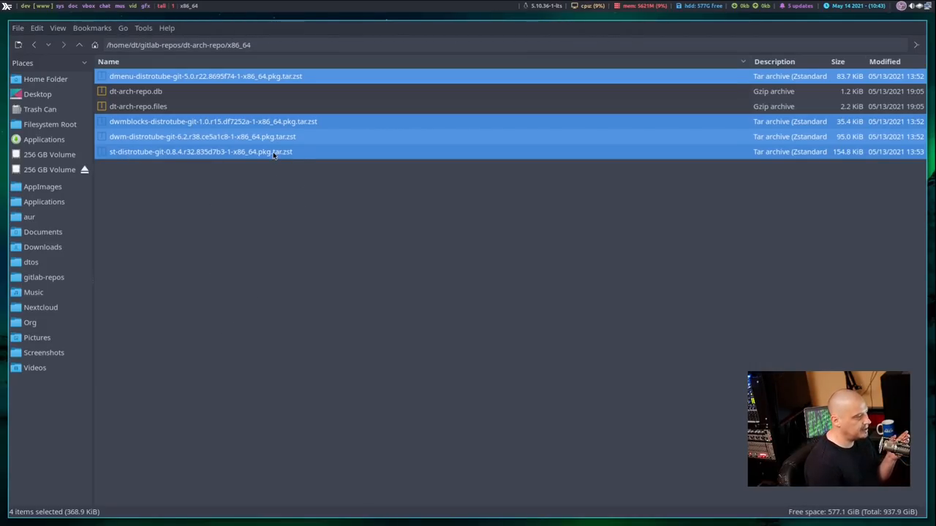
mouse_move(289, 175)
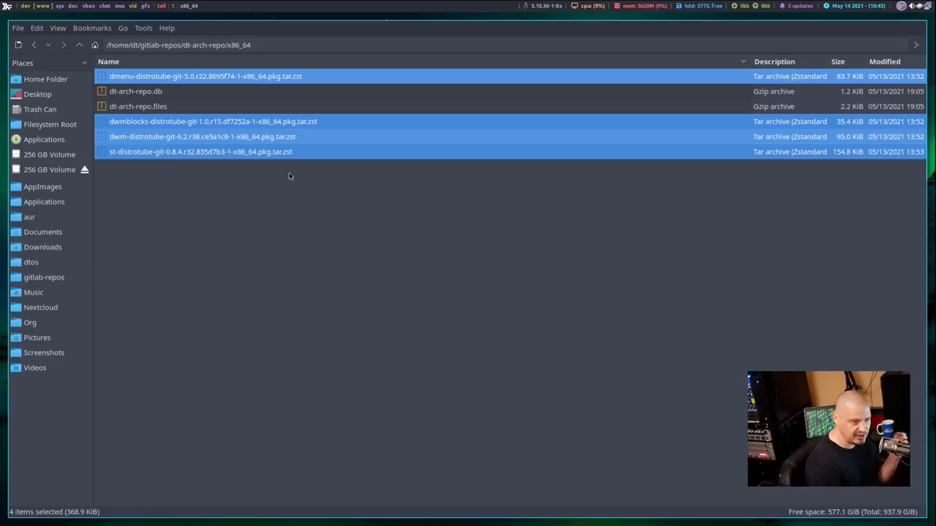
mouse_move(290, 213)
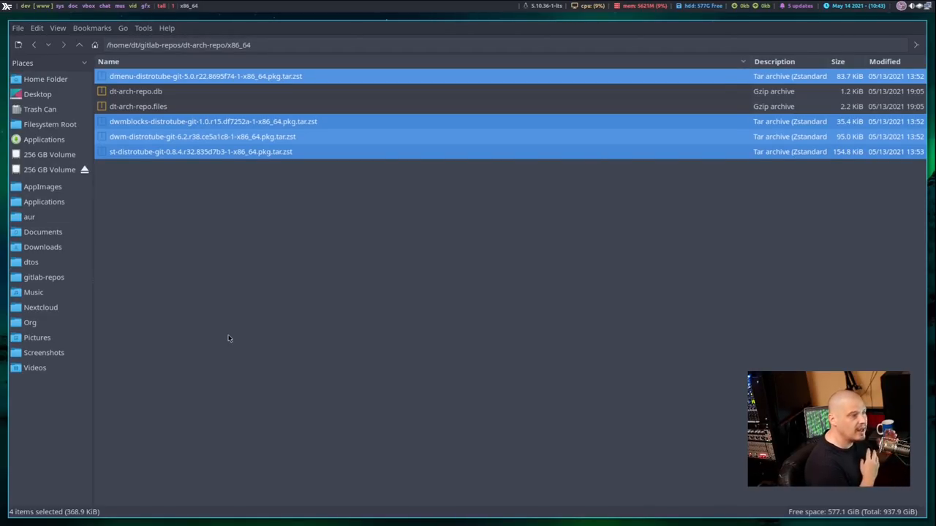
mouse_move(667, 514)
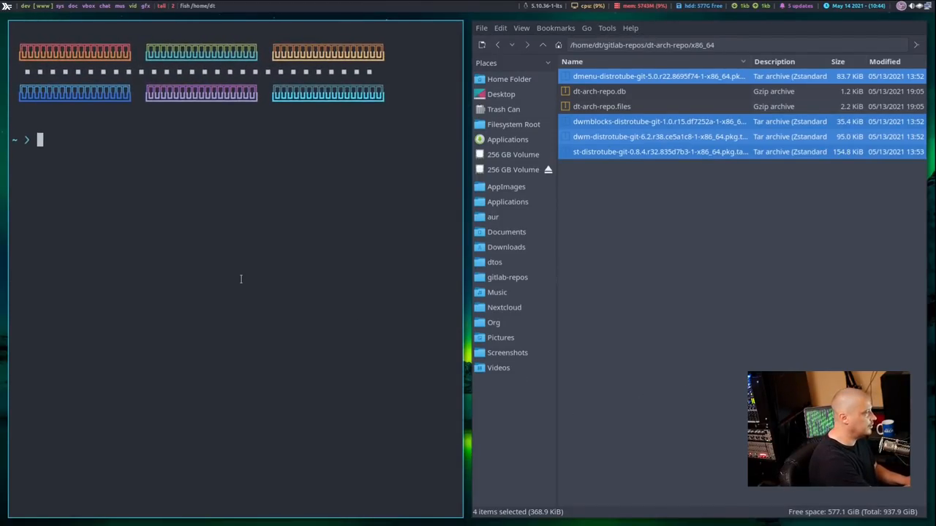
Step: Select dt-arch-repo.db and dt-arch-repo.files and move them to the trash
click(599, 91)
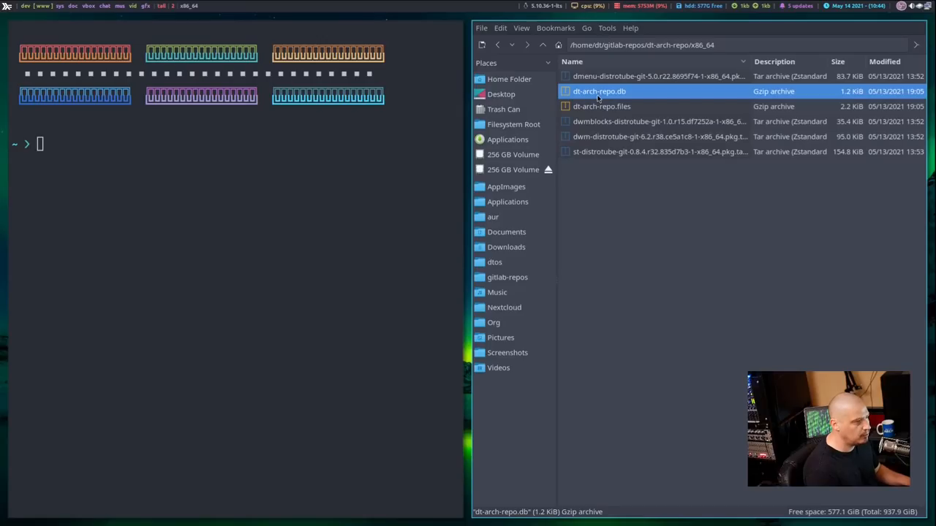
click(601, 105)
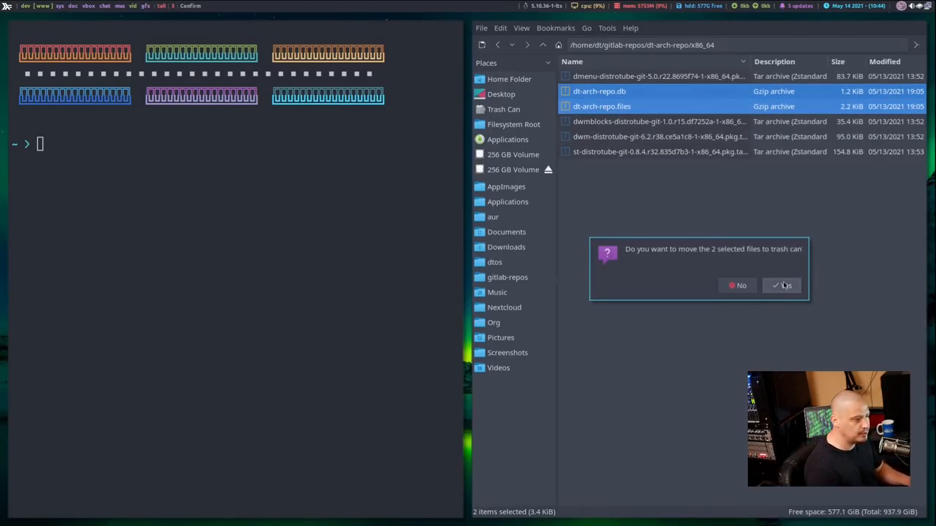
click(781, 285)
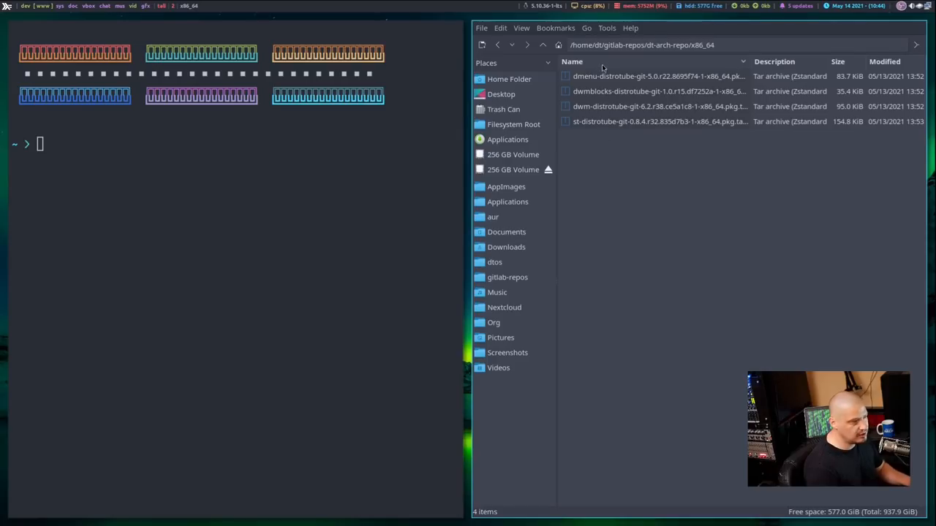
mouse_move(716, 277)
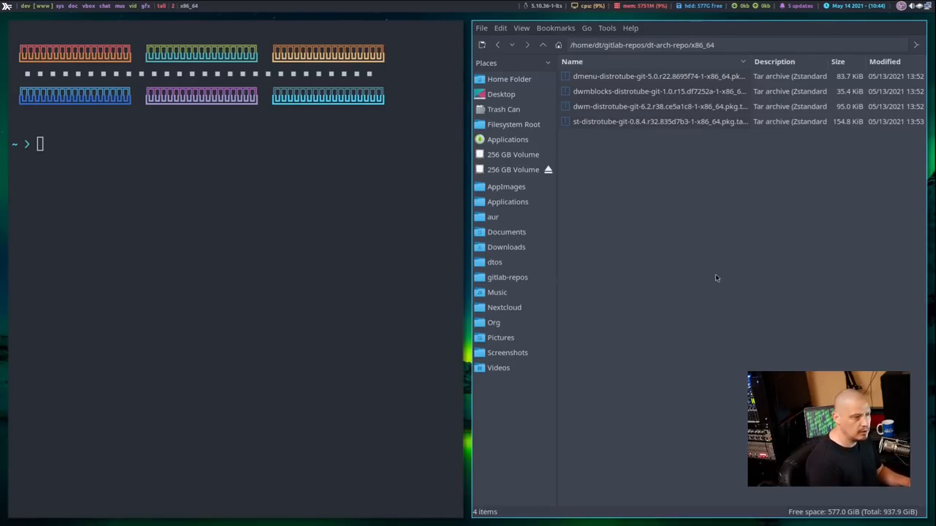
mouse_move(705, 283)
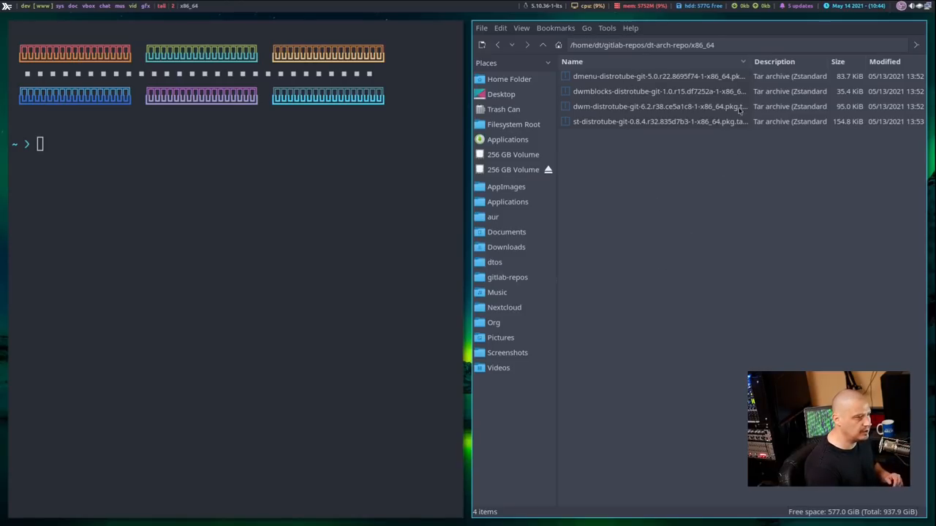
mouse_move(723, 185)
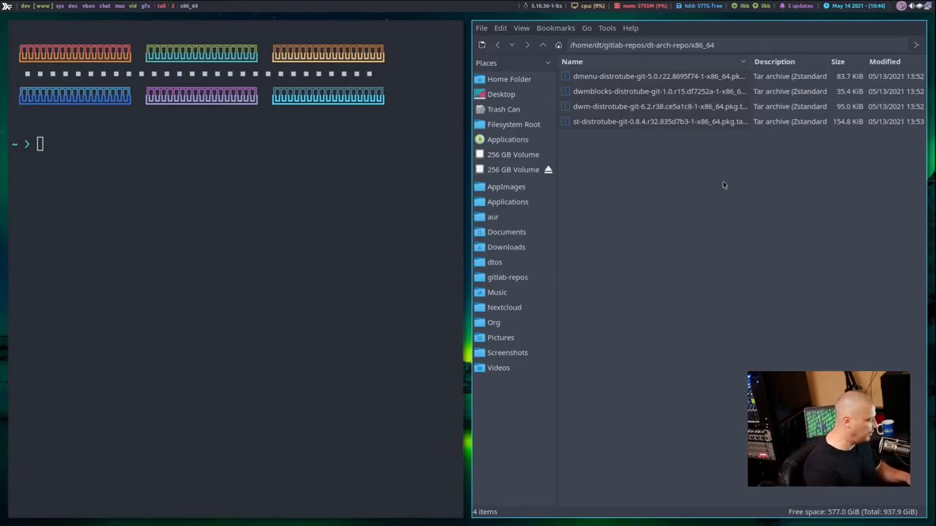
Step: Change into the repo's x86_64 directory, list its packages, and prepare the repo-add command for dt-arch-repo.db.tar.gz
text(cd gitlab-repos/dmenu-distrotube/)
text(ls)
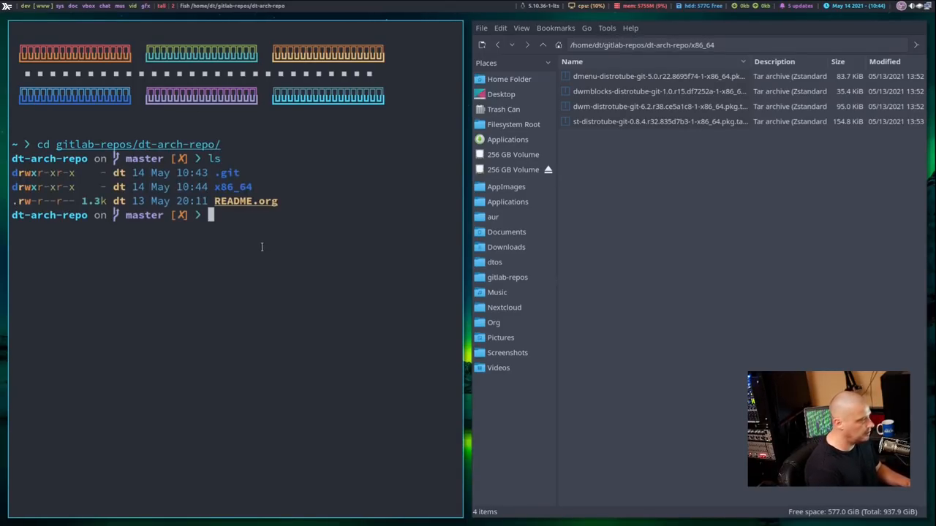
text(cd x86_64/)
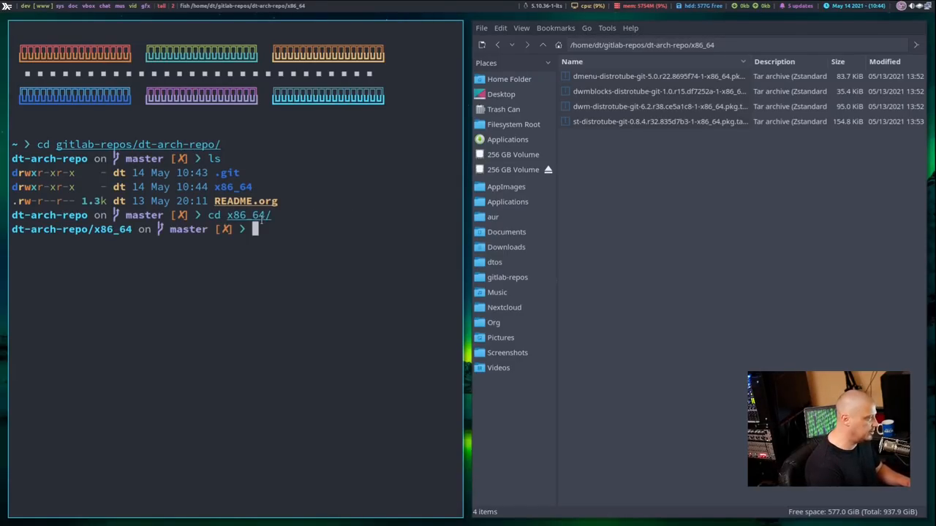
text(ls)
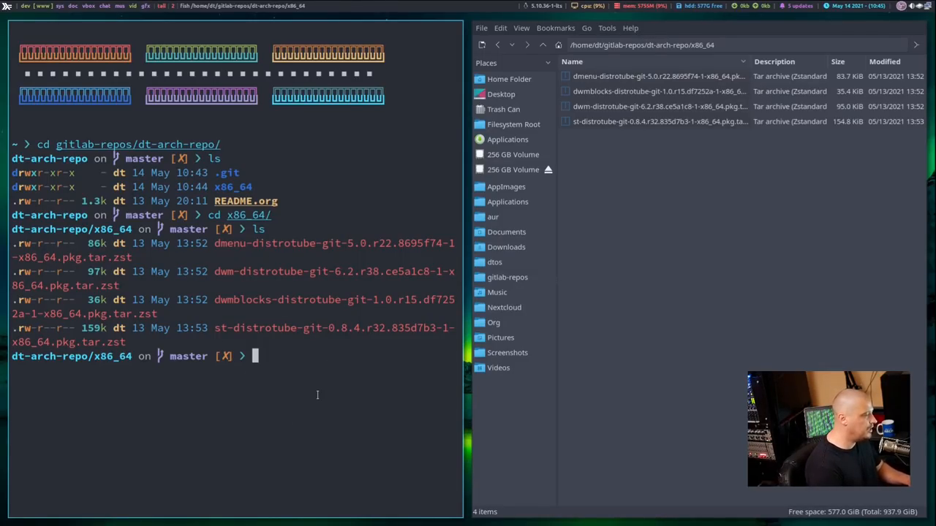
text(repo-add dt-arch-repo.db.tar.gz *.pkg.tar.zst)
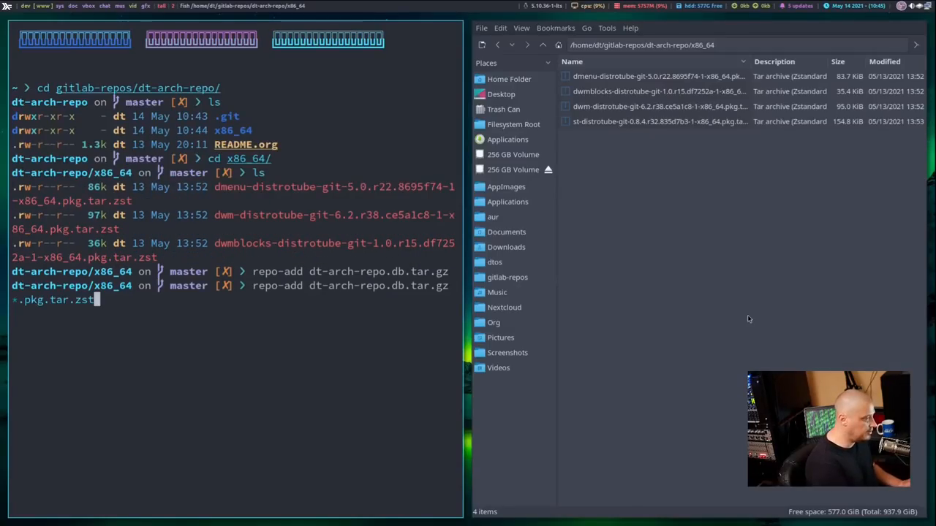
Step: Run repo-add dt-arch-repo.db.tar.gz *.pkg.tar.zst to build the repository database
key(Return)
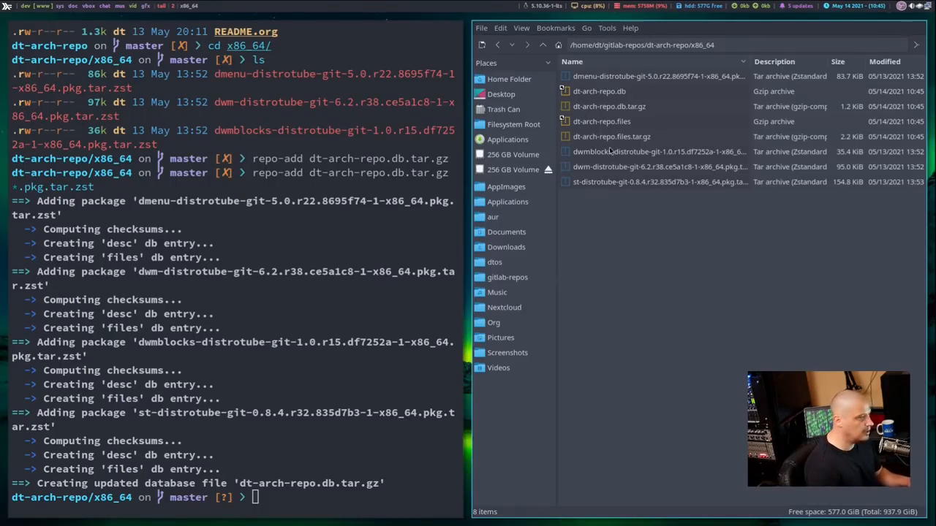
Step: Inspect the new dt-arch-repo.db, .files and their tar.gz archives in the x86_64 listing
click(608, 106)
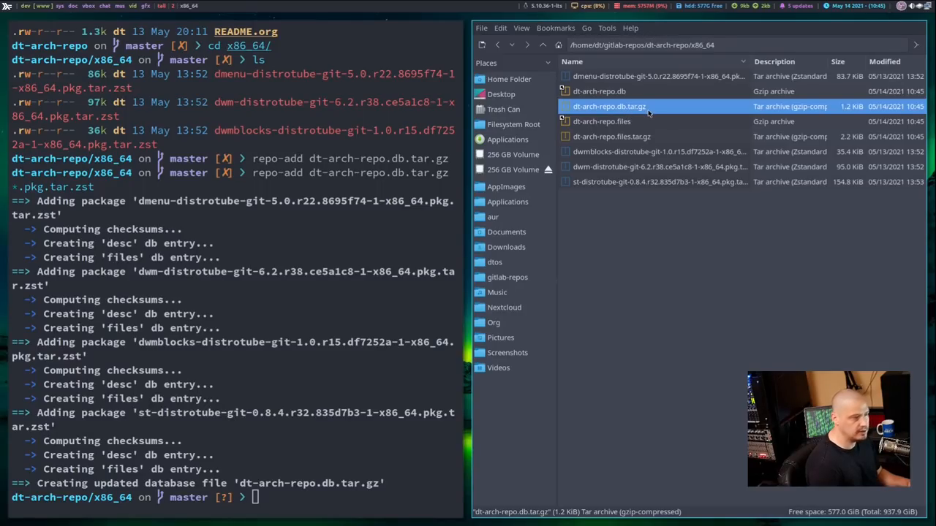
click(611, 138)
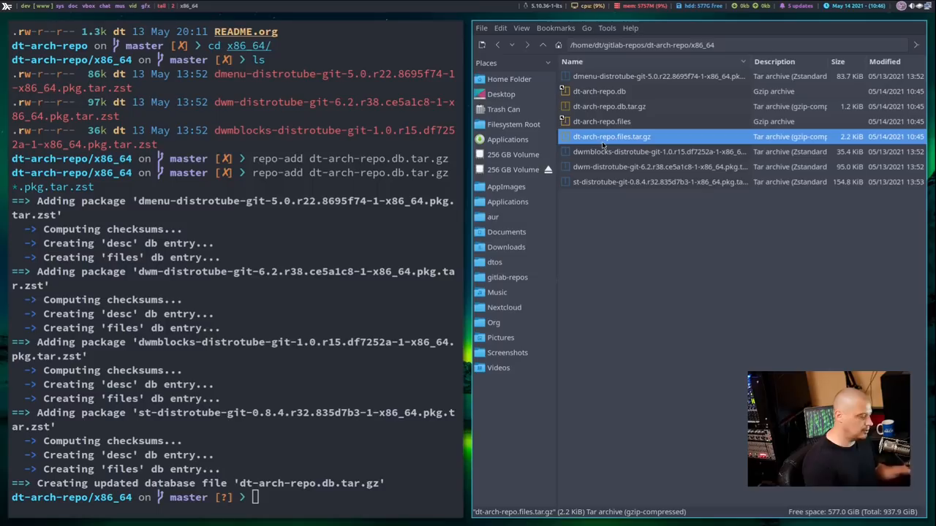
click(601, 121)
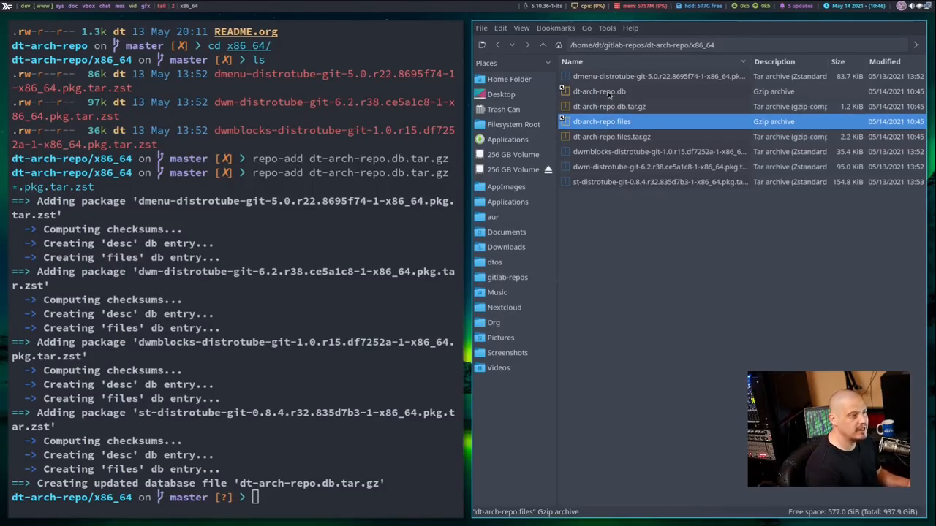
click(600, 91)
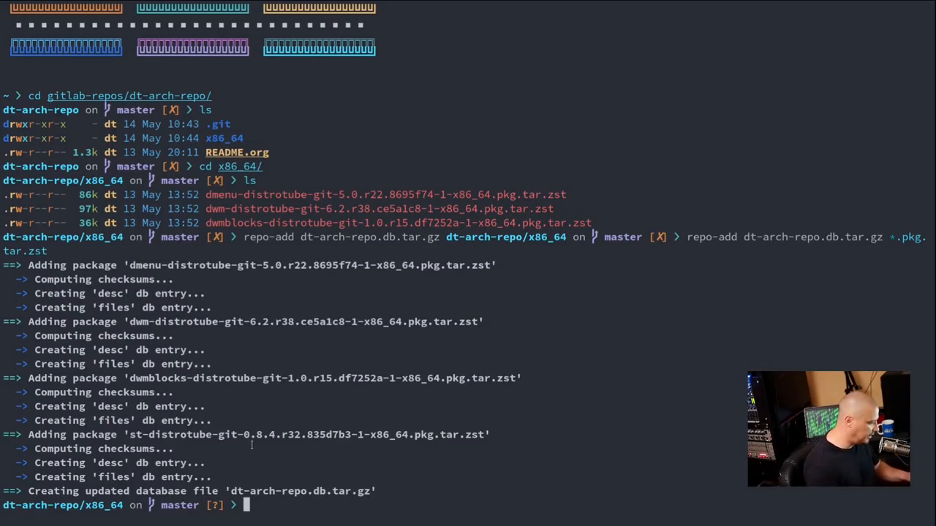
Step: Open /etc/pacman.conf in Vim with sudo and scroll to its repository sections
text(s)
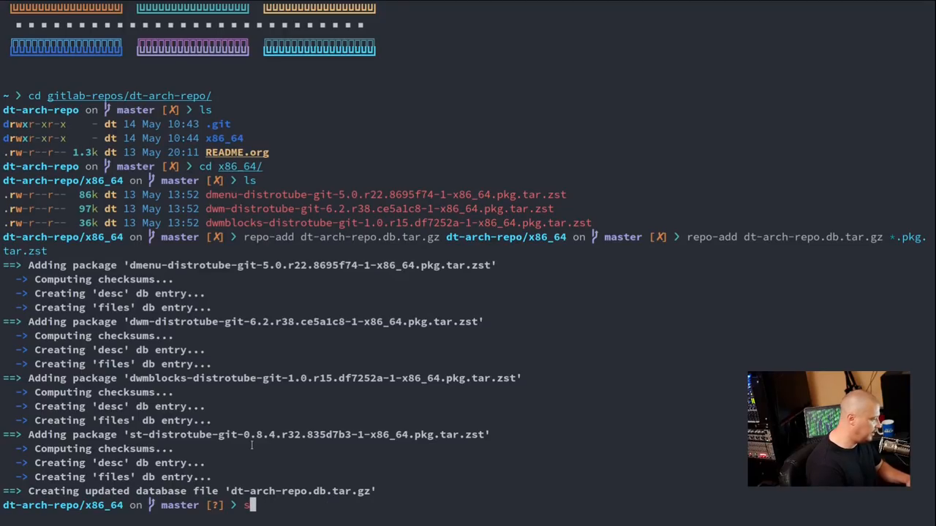
text(sudo vim /etc/makepkg.conf)
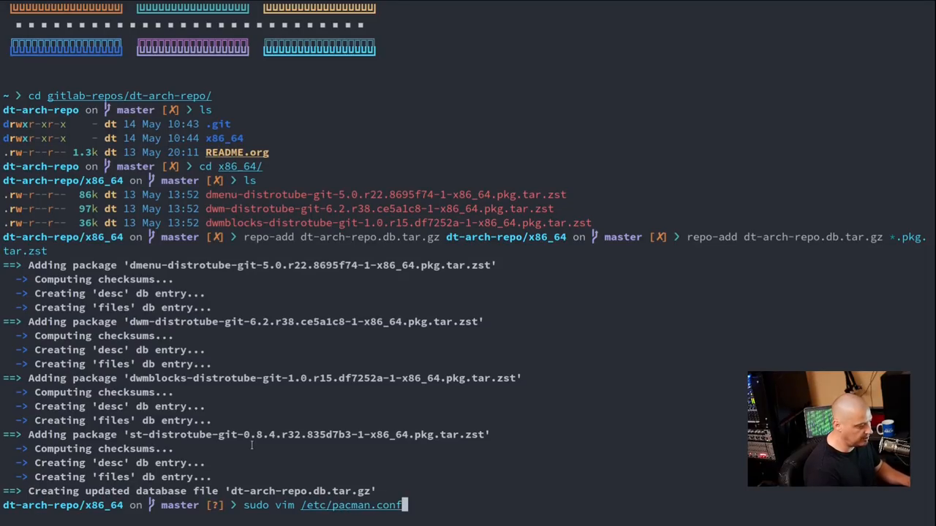
key(Return)
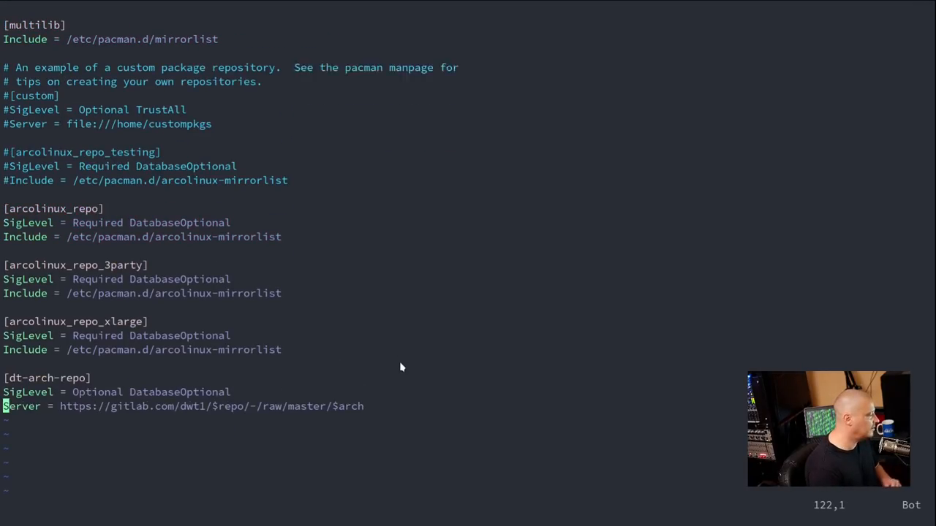
scroll(down, 3)
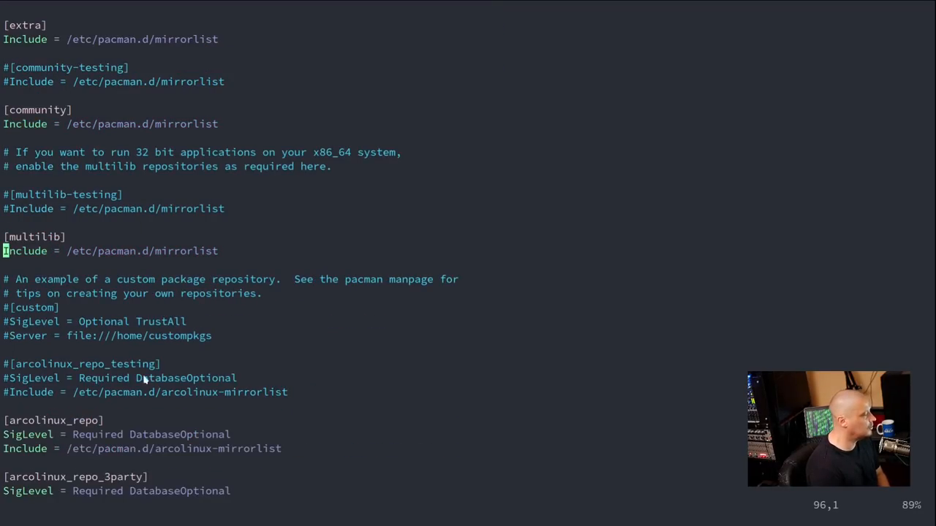
mouse_move(389, 424)
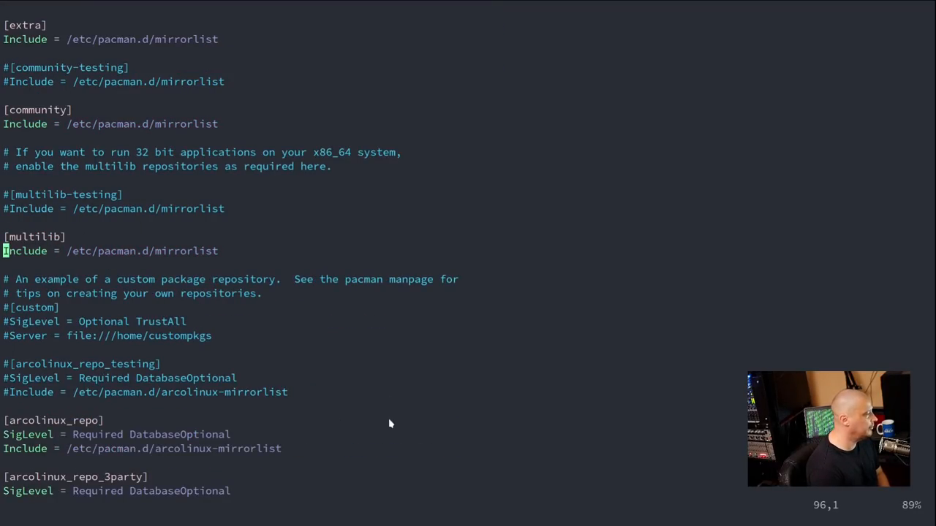
scroll(down, 3)
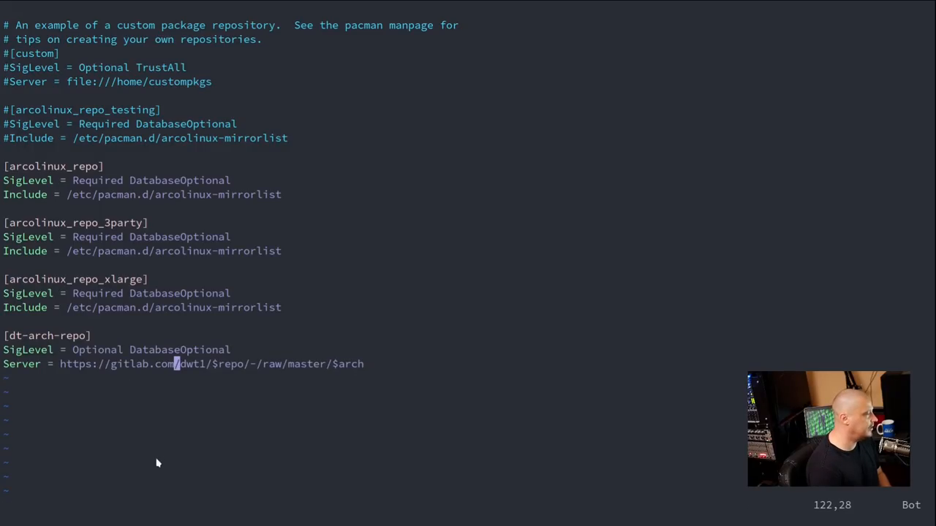
mouse_move(66, 371)
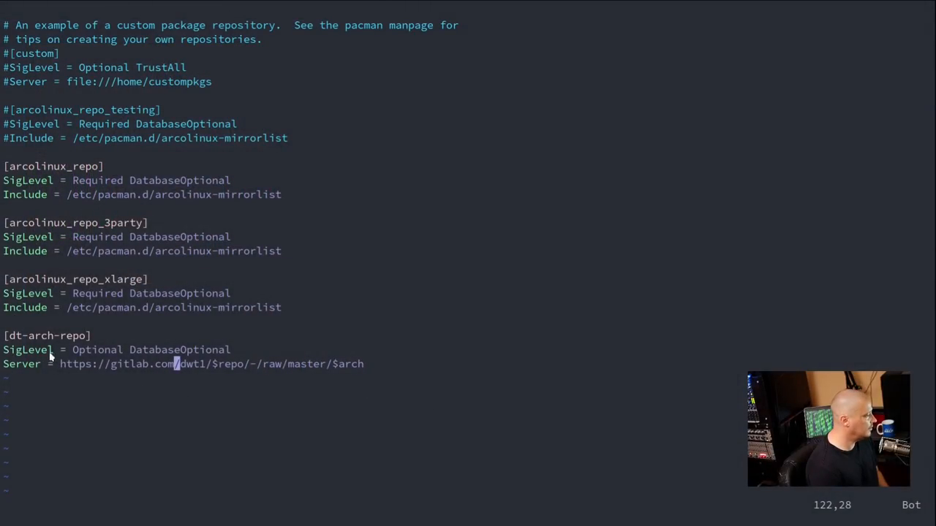
mouse_move(164, 525)
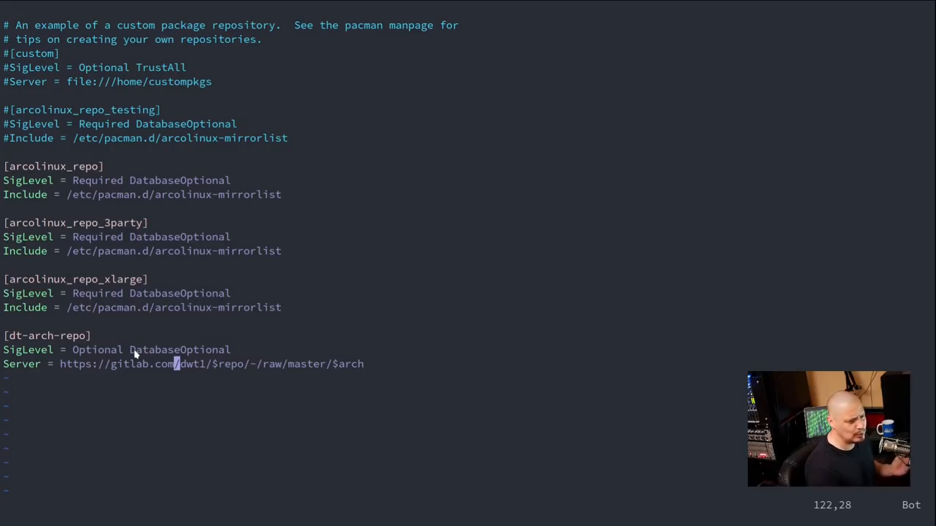
mouse_move(142, 416)
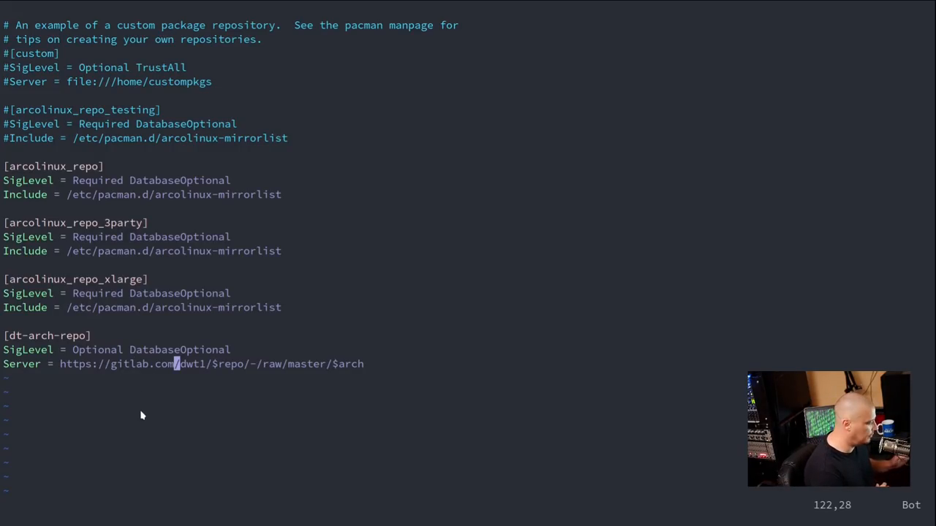
mouse_move(142, 393)
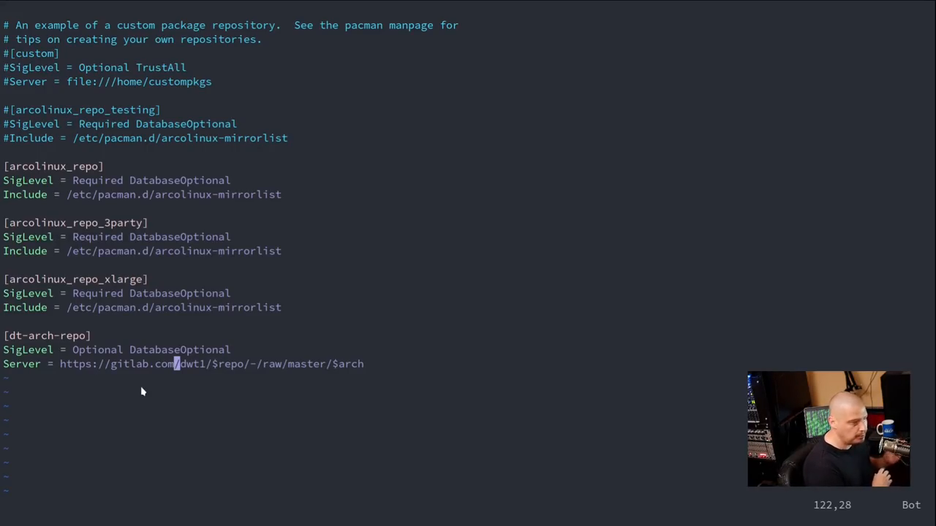
mouse_move(82, 355)
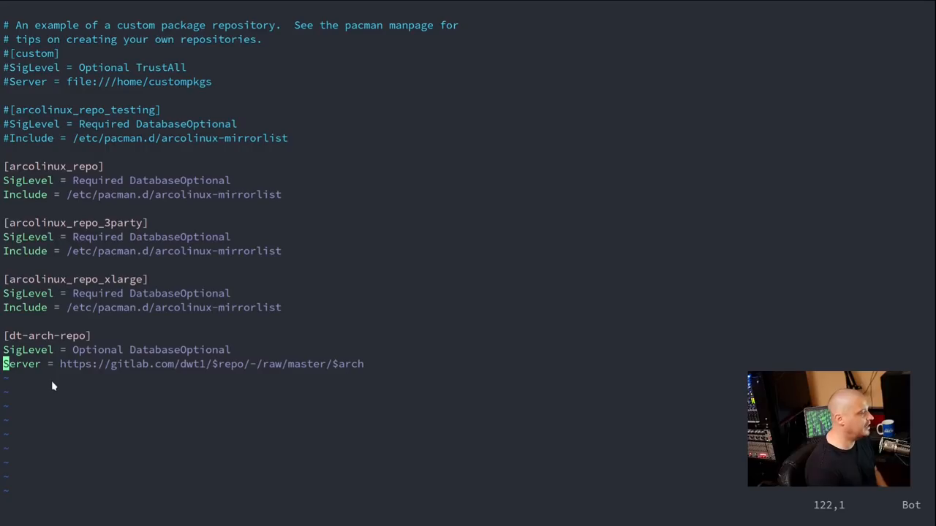
mouse_move(123, 380)
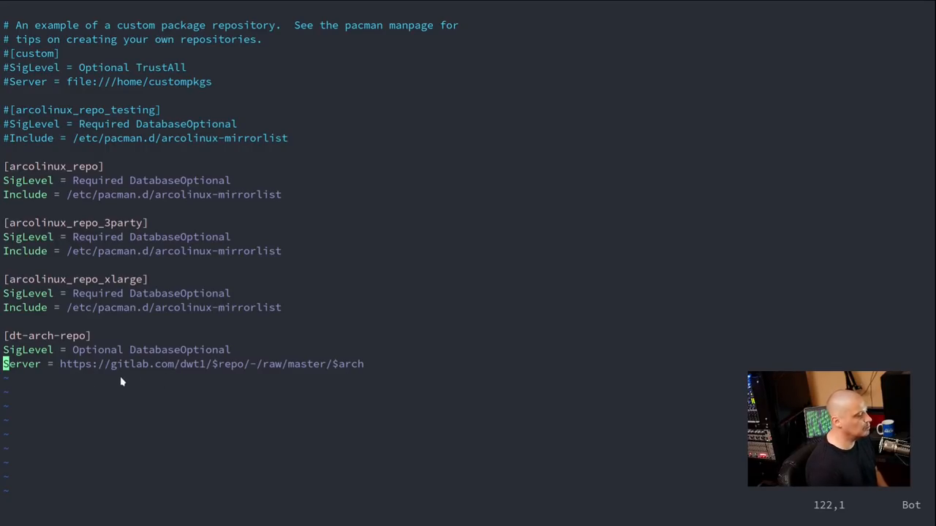
mouse_move(207, 373)
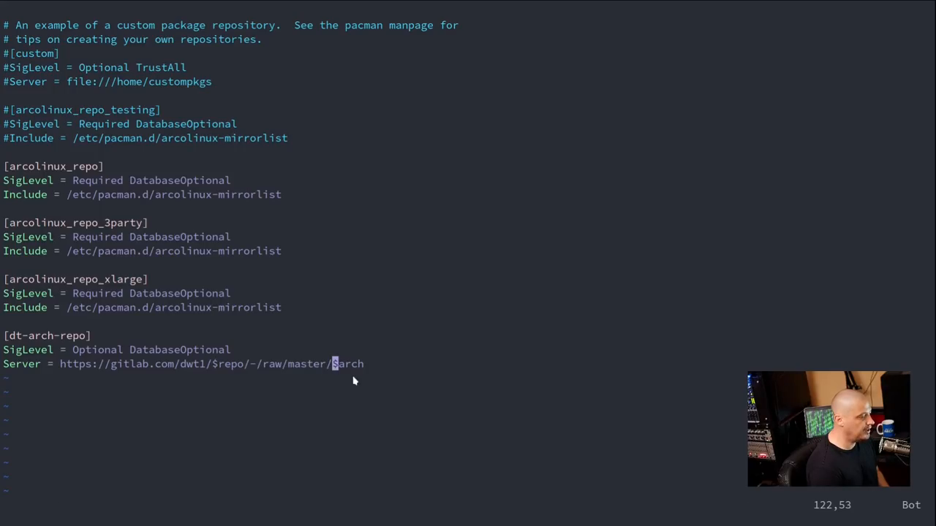
mouse_move(354, 377)
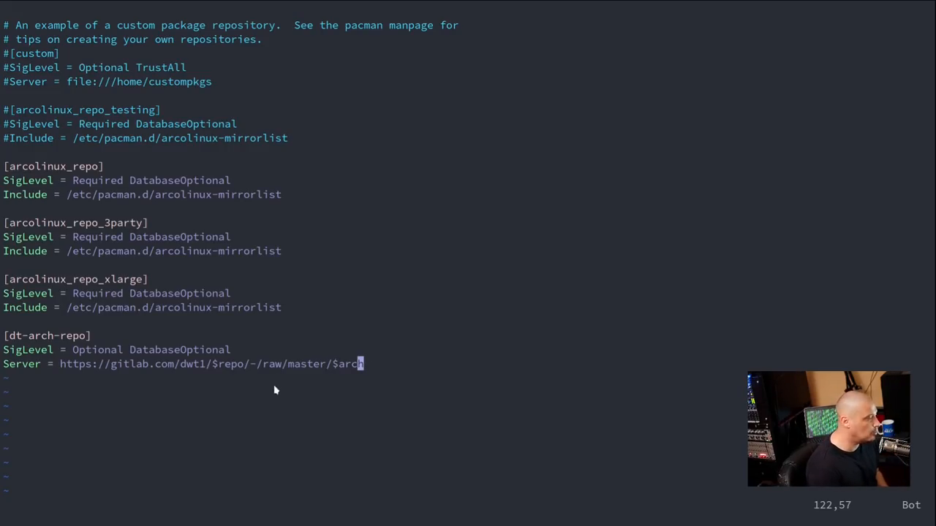
key(v)
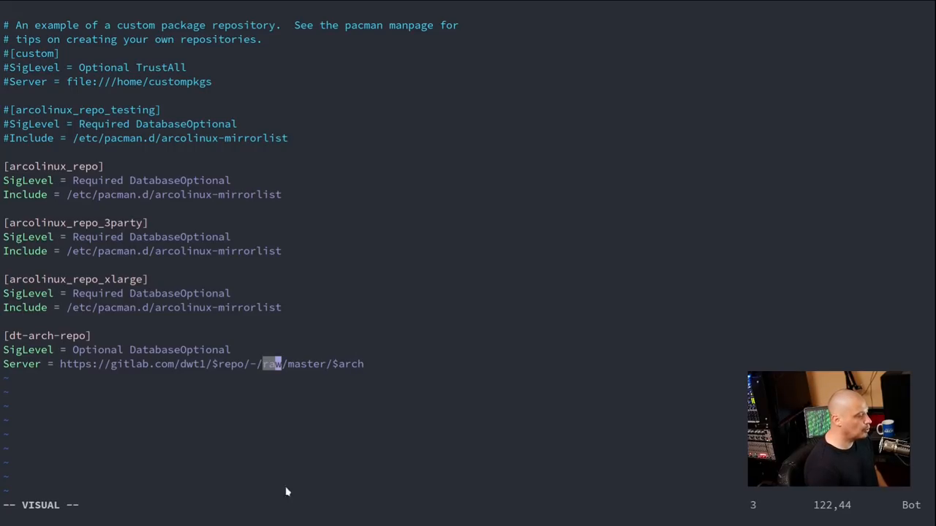
mouse_move(286, 502)
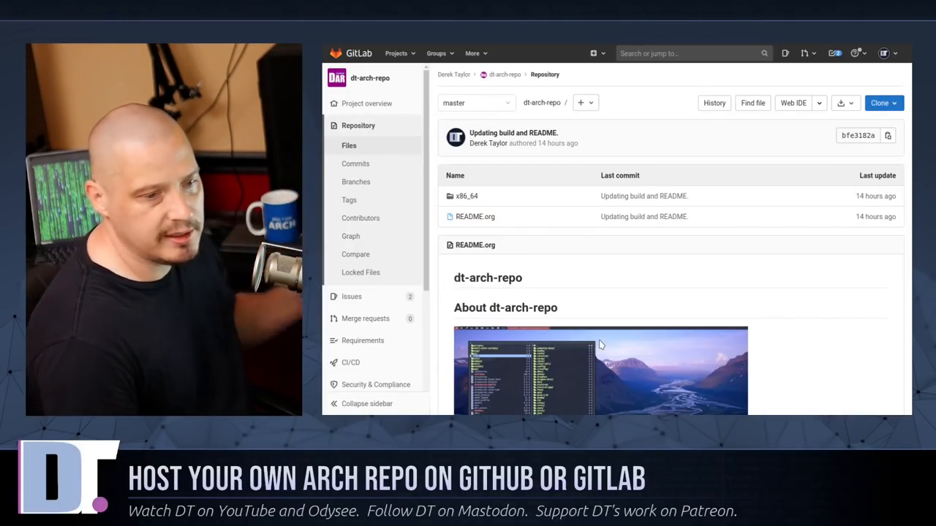
Step: Open README.org in the repository and switch to its raw plain-text view
click(473, 217)
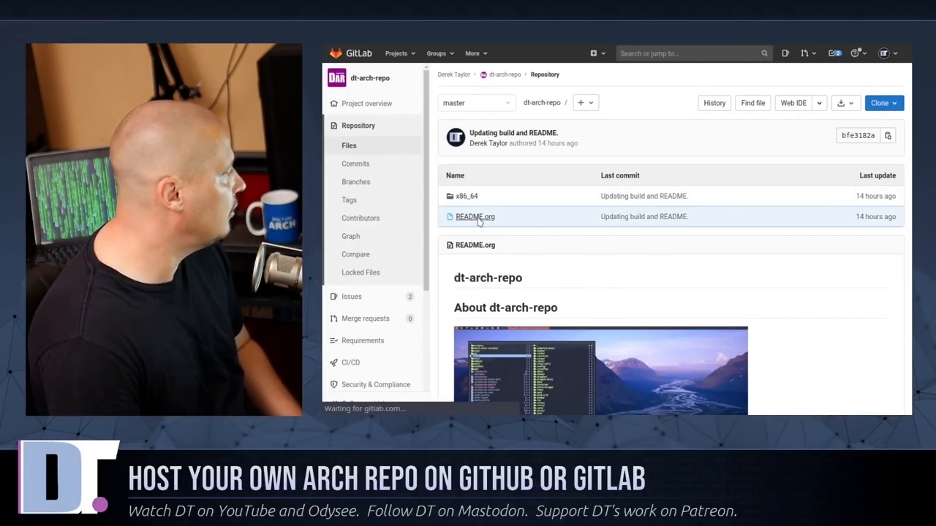
click(474, 216)
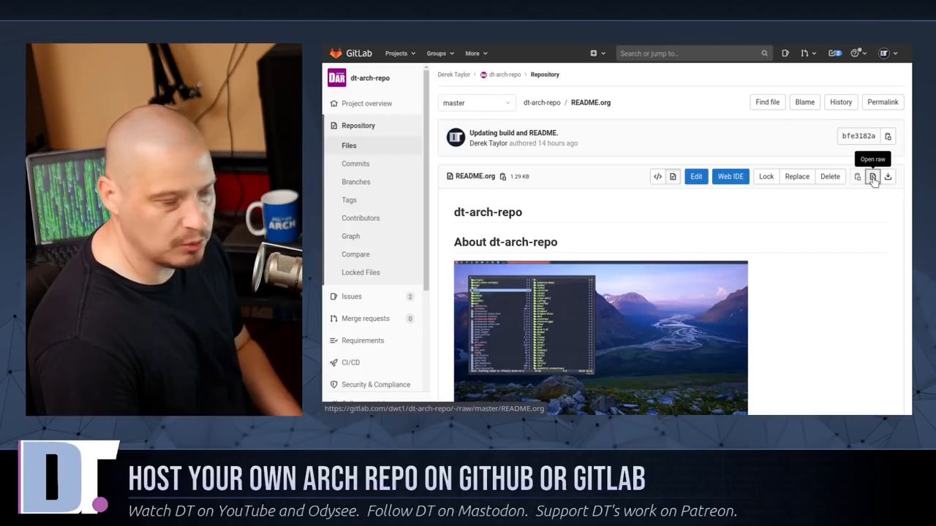
click(871, 176)
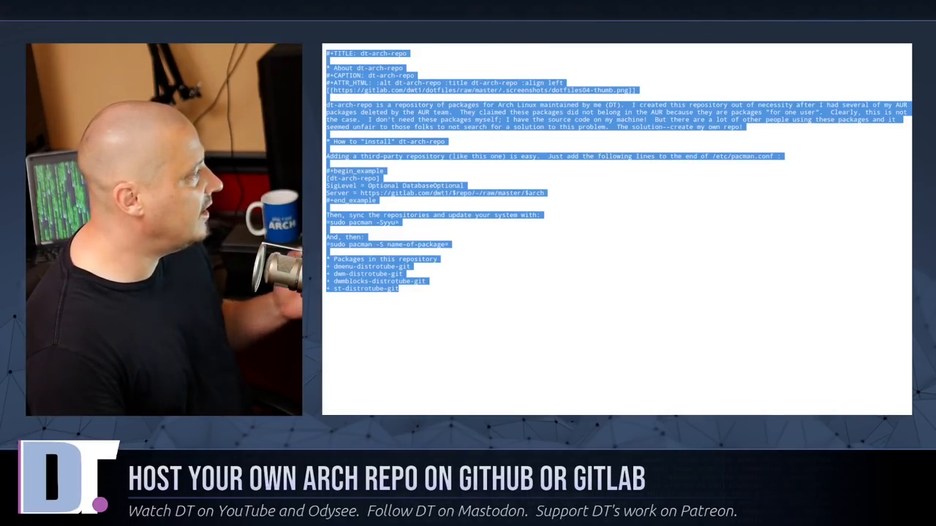
mouse_move(607, 48)
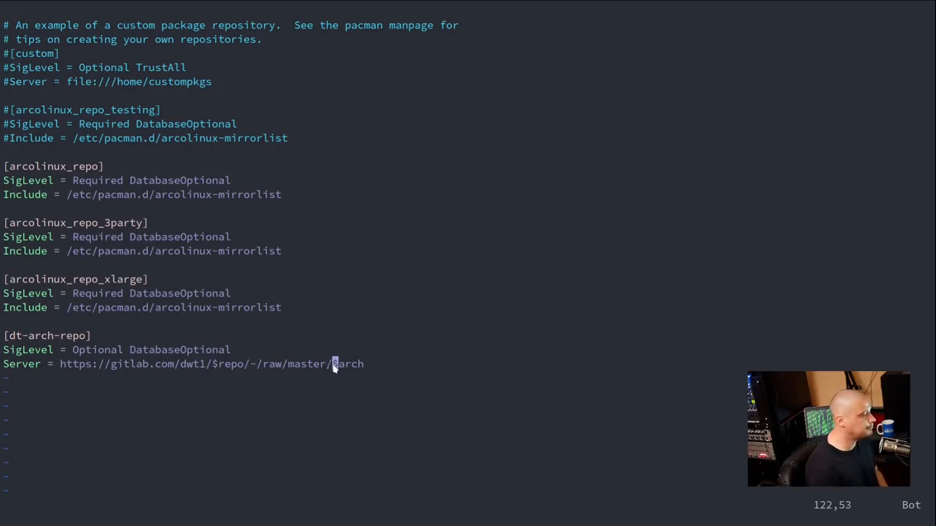
mouse_move(390, 415)
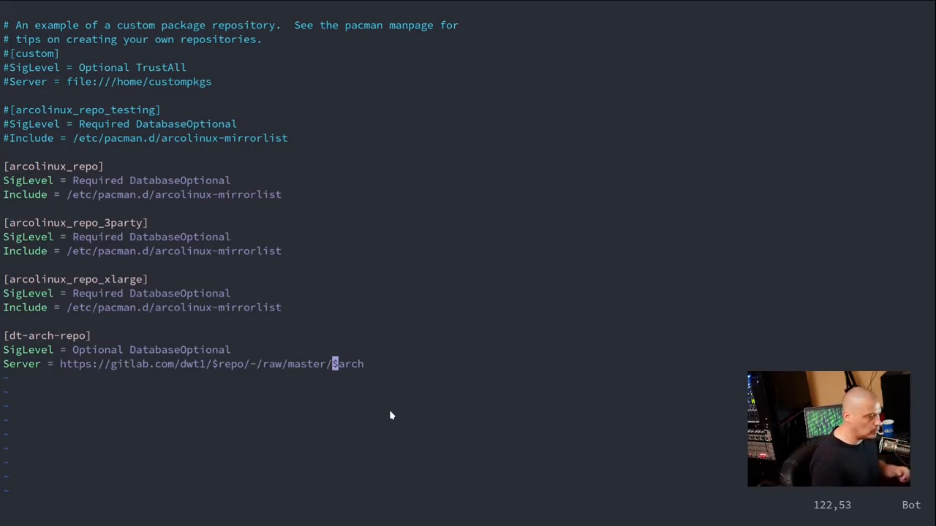
mouse_move(483, 398)
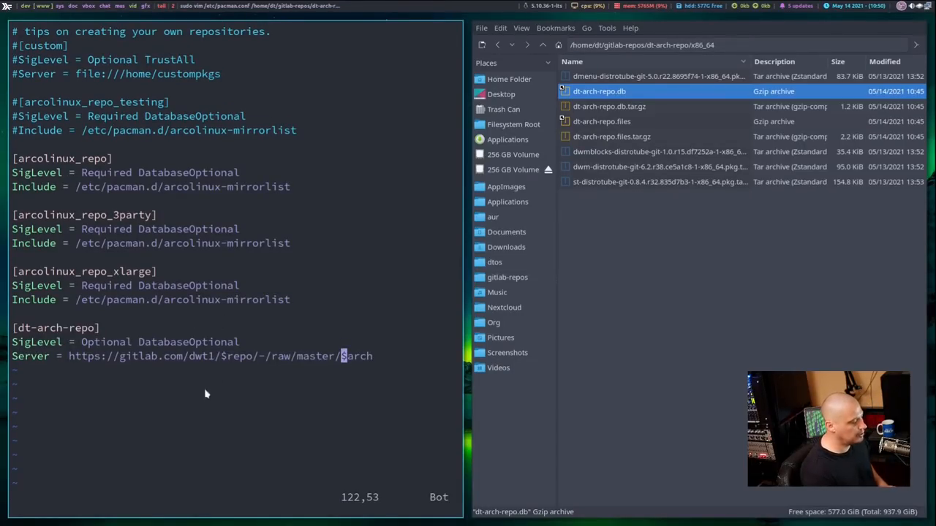
mouse_move(775, 310)
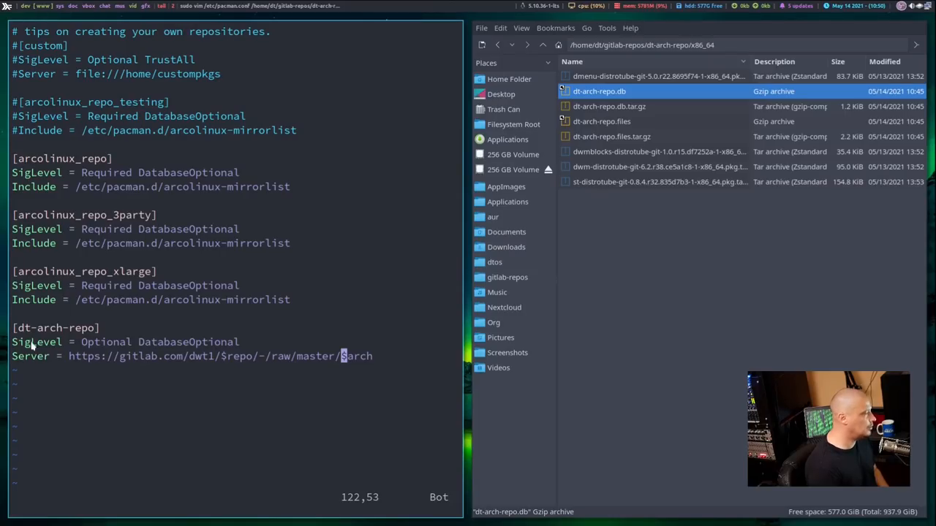
mouse_move(132, 383)
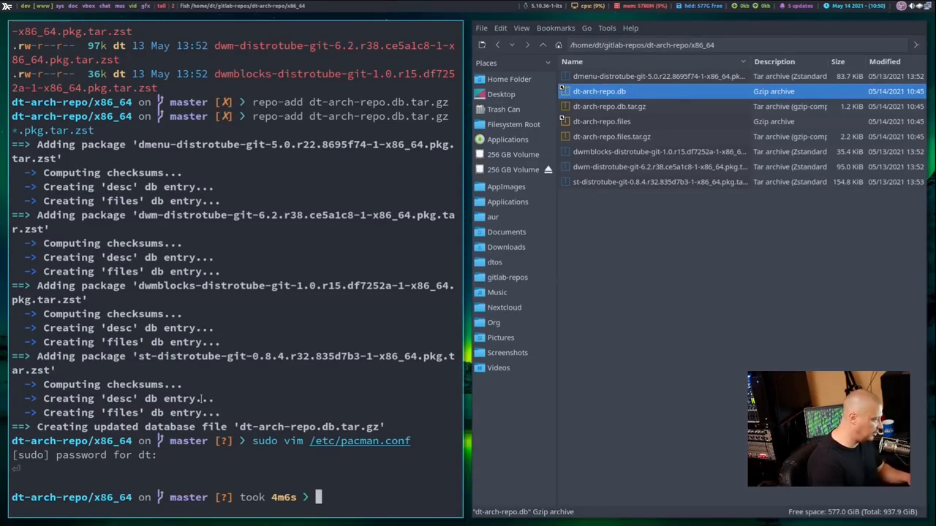
Step: From the repo root, stage and push the rebuilt database with git, then clear the terminal
text(cd ..)
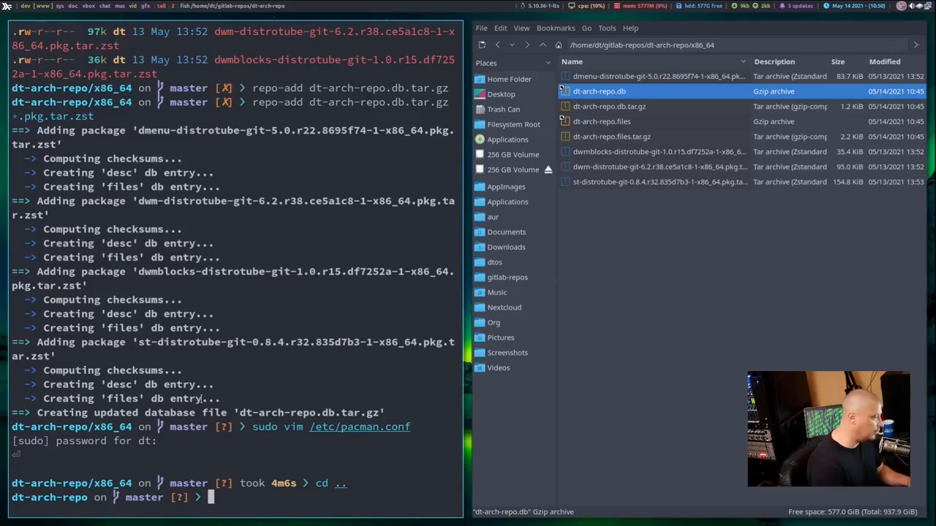
text(git add -u)
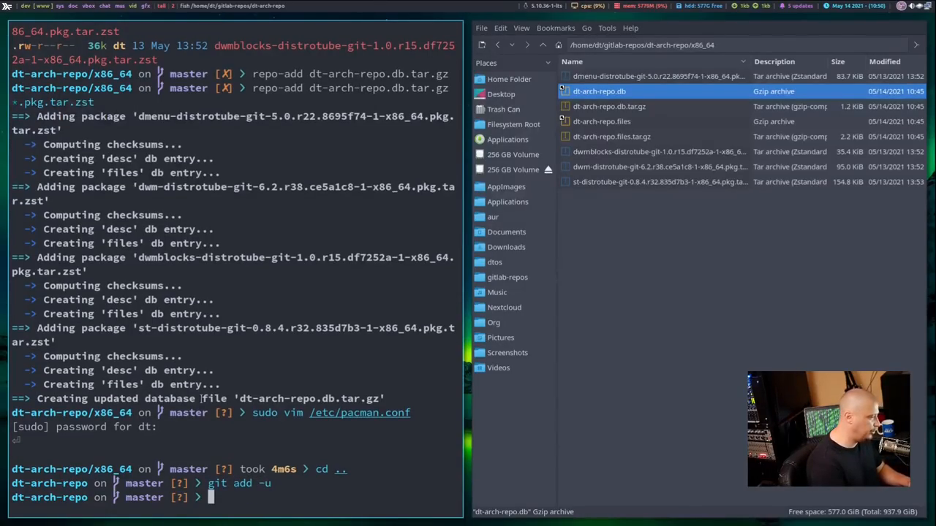
text(git add -u)
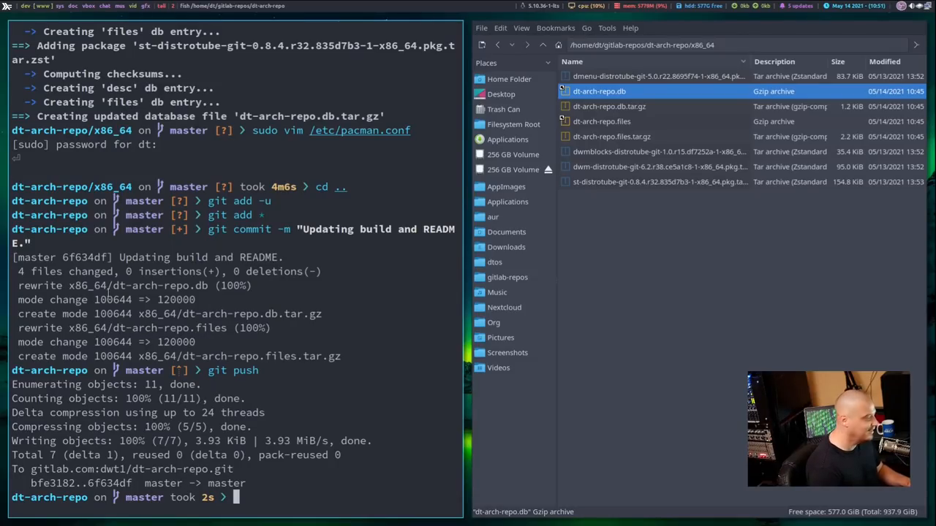
text(clear)
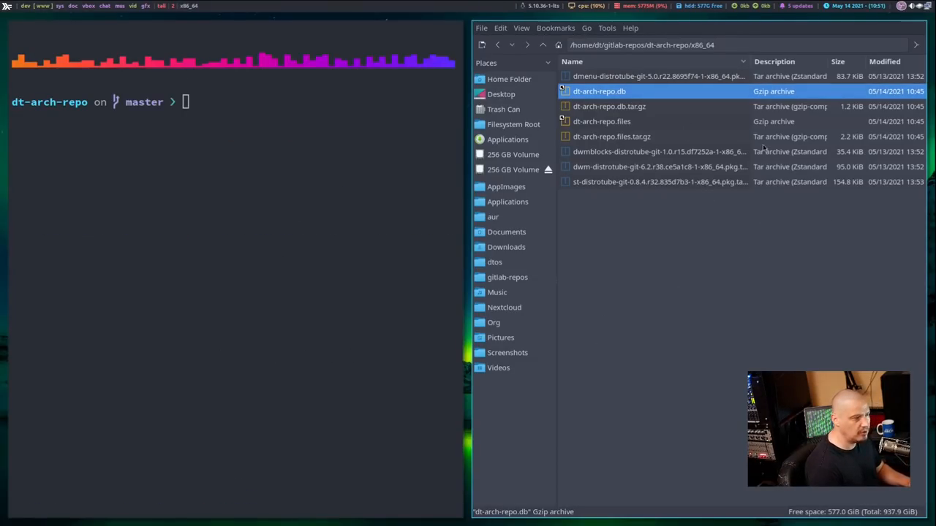
Step: Review pacman.conf, then run sudo pacman -Syyu and hit the unrecognized dt-arch-repo.db archive error
text(sudo vim /etc/pacman.conf)
click(234, 102)
text(sudo pacman -Syyu)
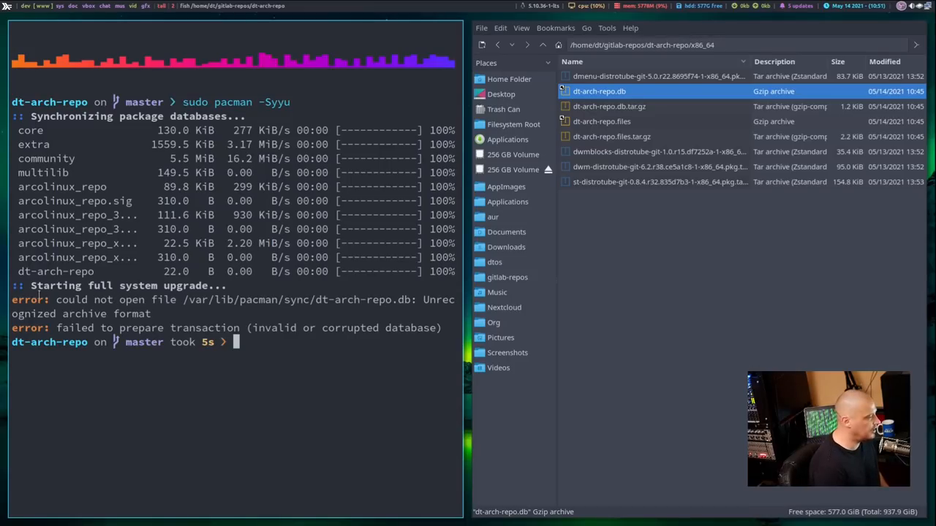
double_click(211, 299)
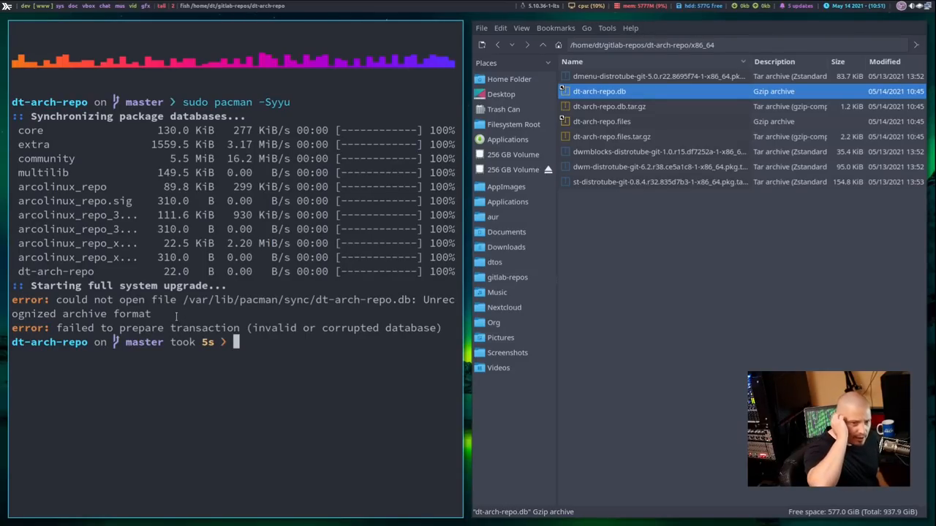
mouse_move(651, 149)
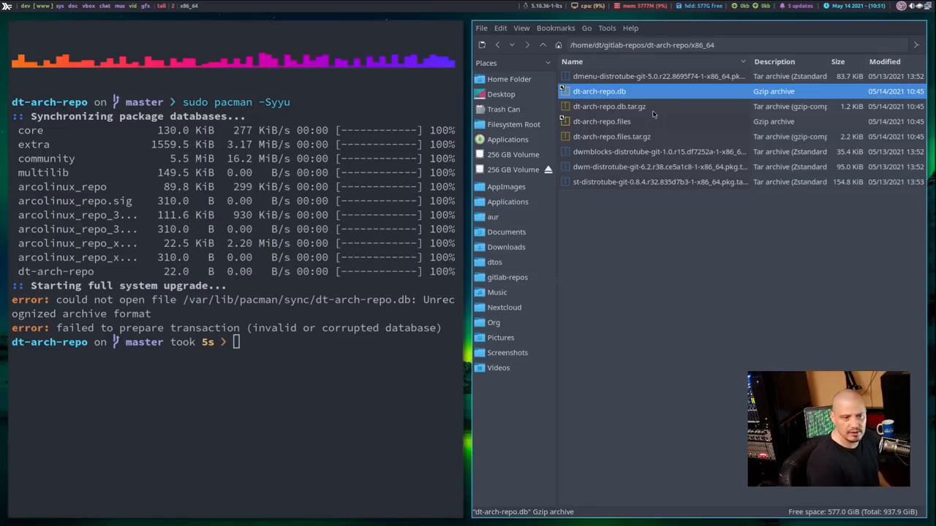
mouse_move(655, 233)
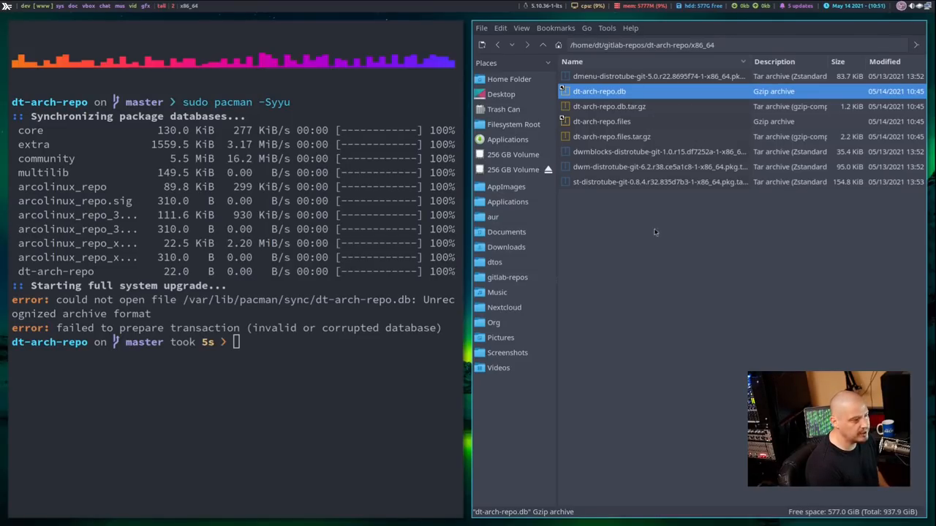
mouse_move(743, 382)
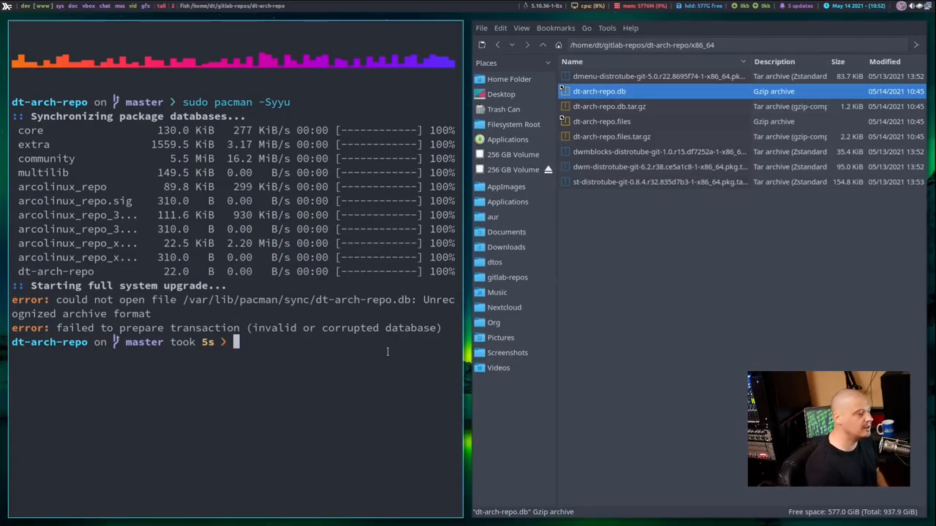
click(602, 121)
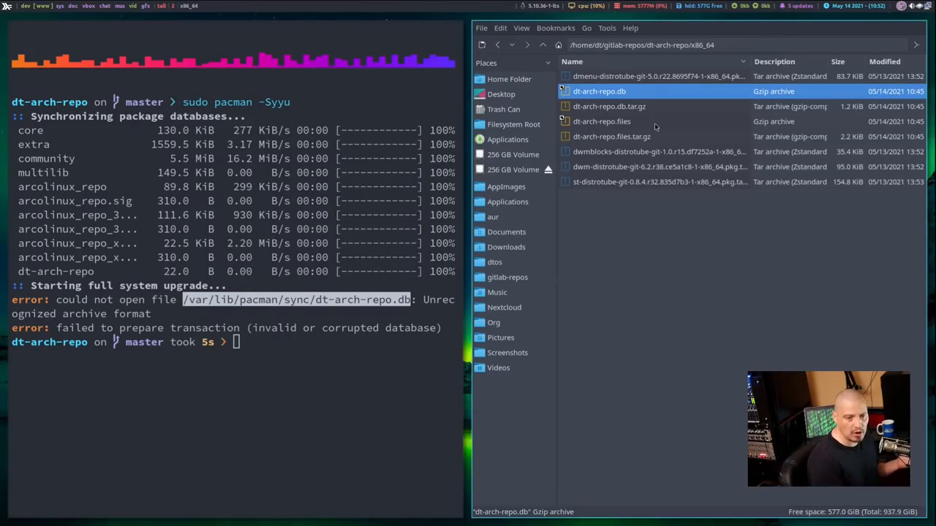
click(608, 106)
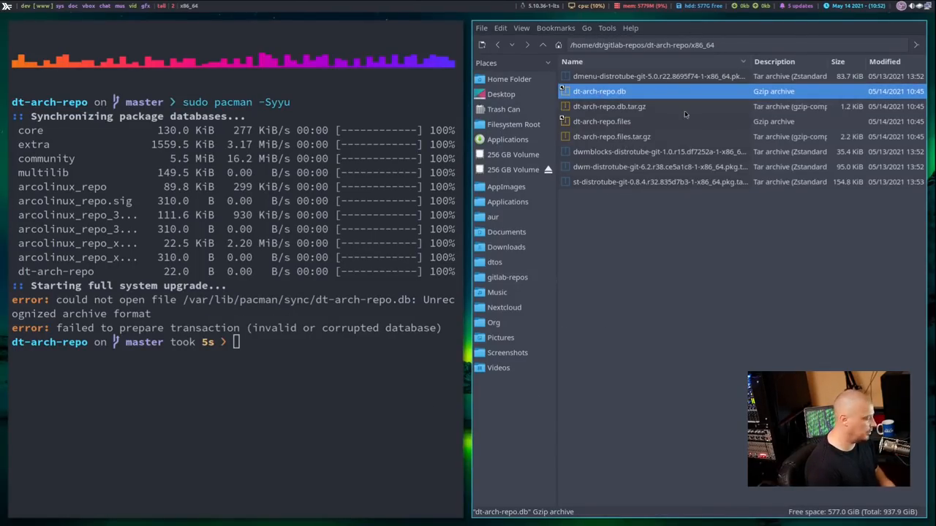
Step: Delete the old db/files links and rename the .tar.gz archives to dt-arch-repo.db and dt-arch-repo.files
click(603, 121)
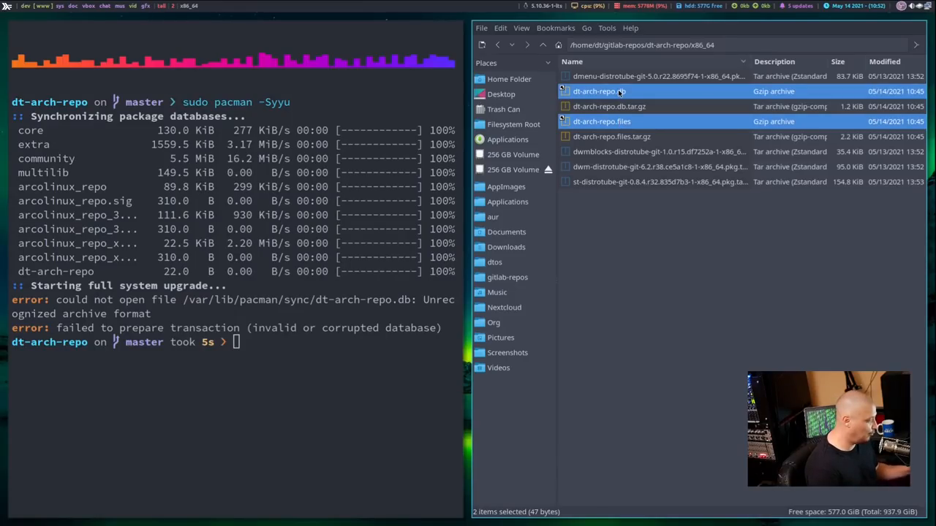
right_click(608, 91)
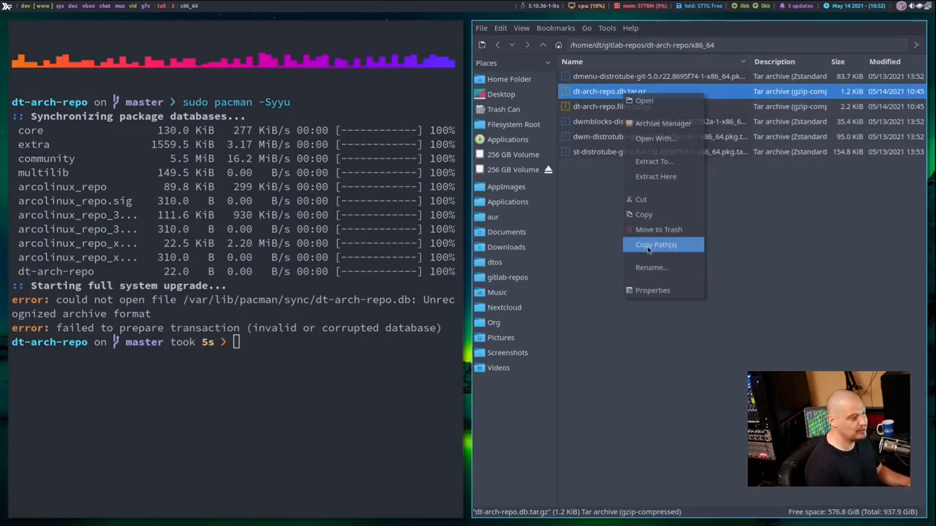
click(650, 266)
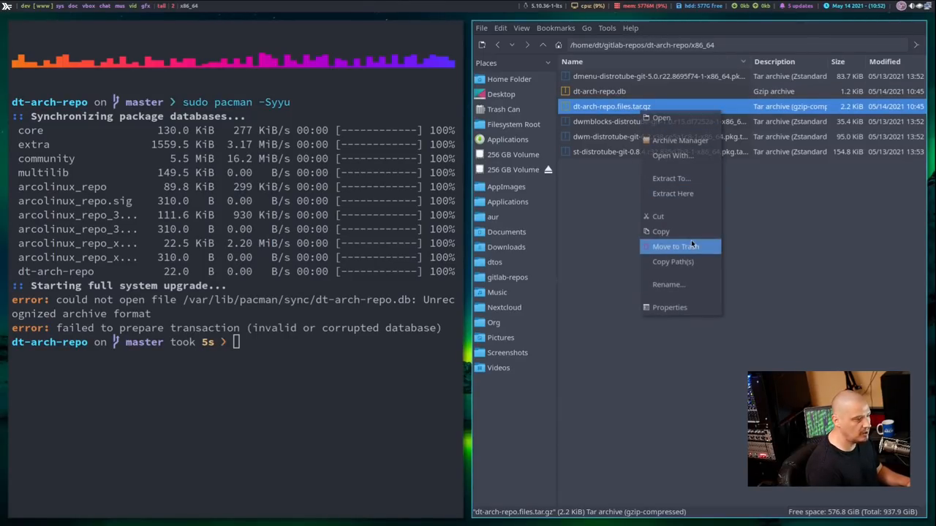
click(667, 283)
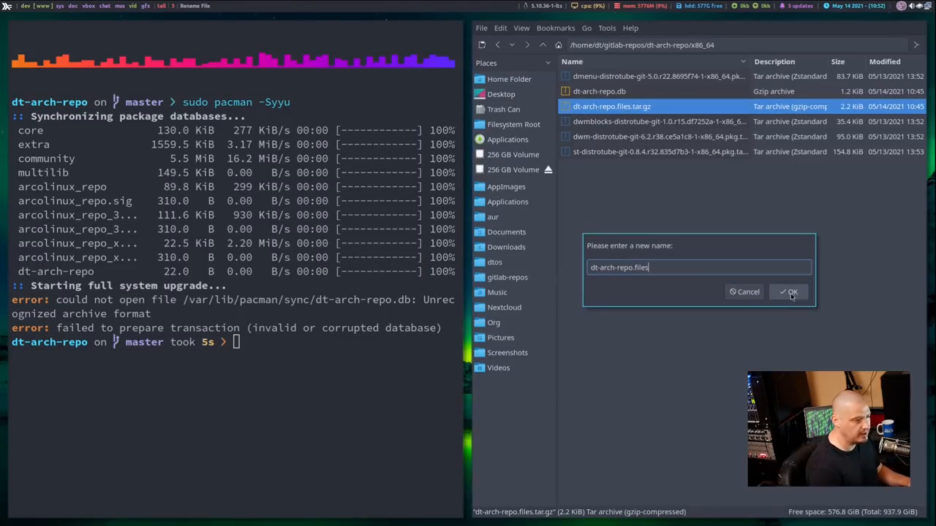
click(788, 293)
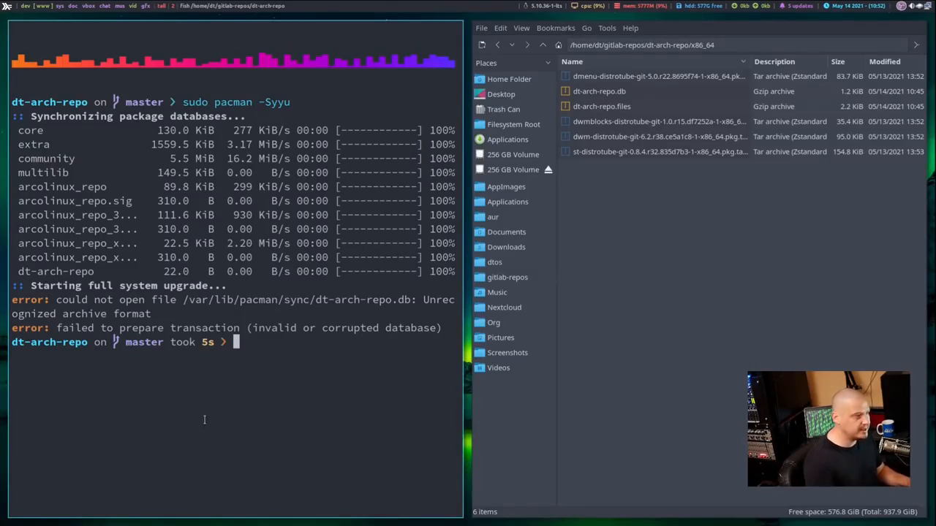
Step: Commit and push the renamed archives, sync with sudo pacman -Syyu successfully and answer n to the upgrade
text(git add -u)
text(git commit -m "Updating build and README.)
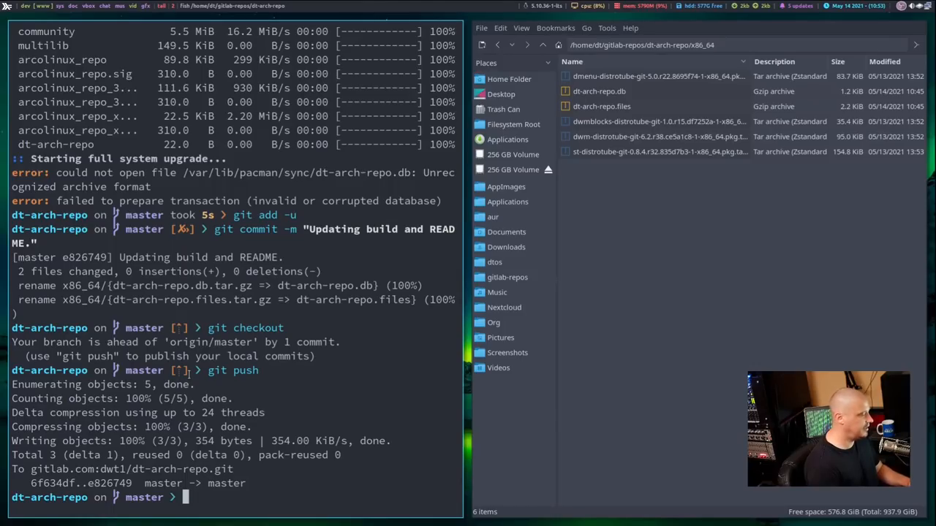
text(sudo paca)
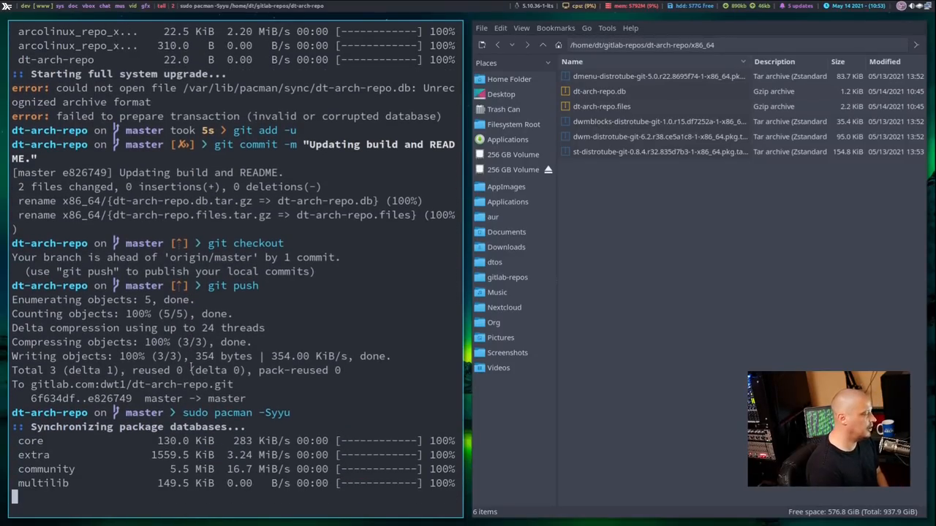
scroll(down, 3)
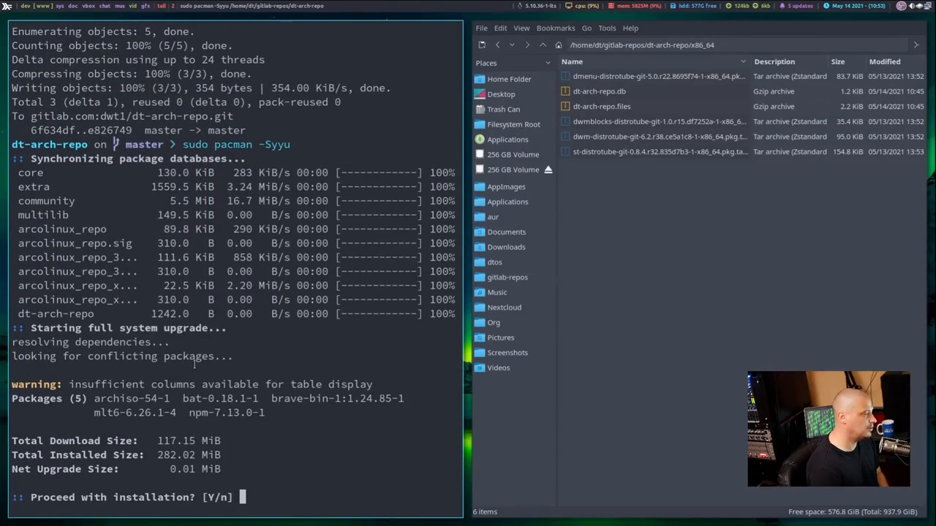
text(n)
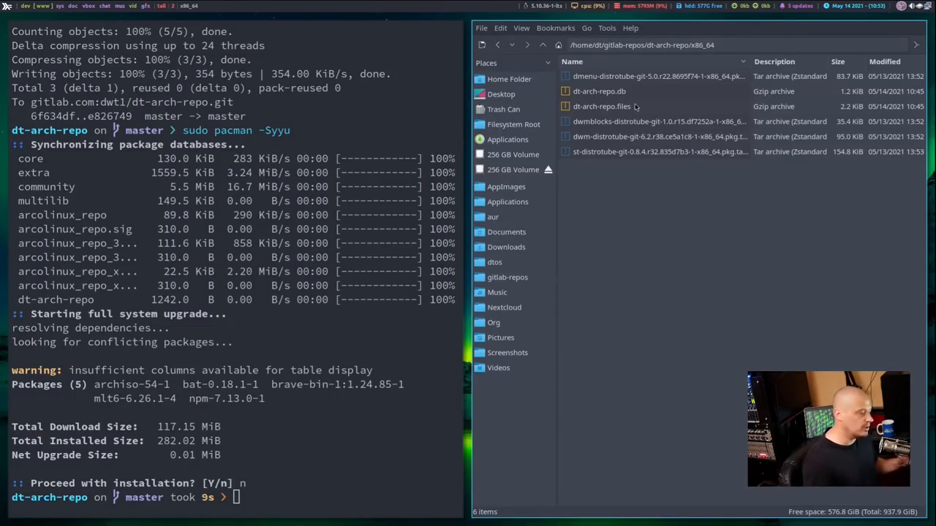
mouse_move(687, 307)
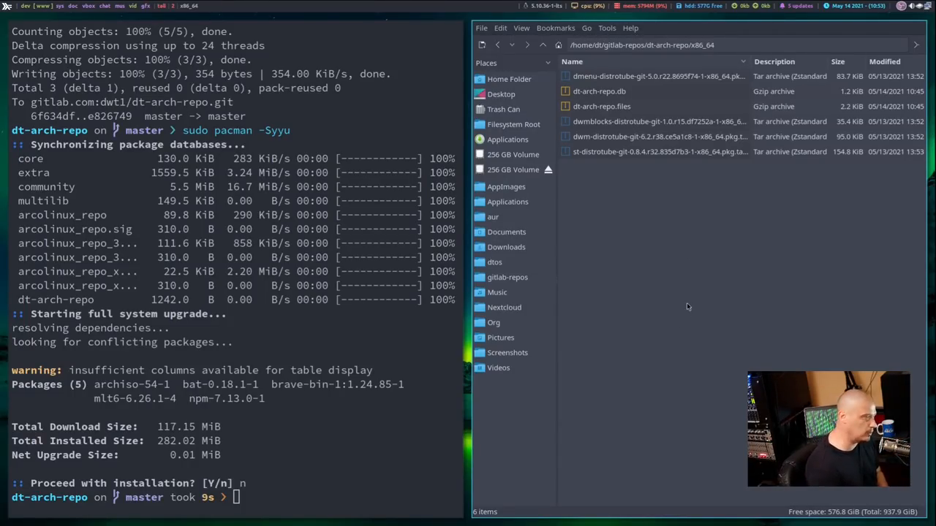
mouse_move(679, 361)
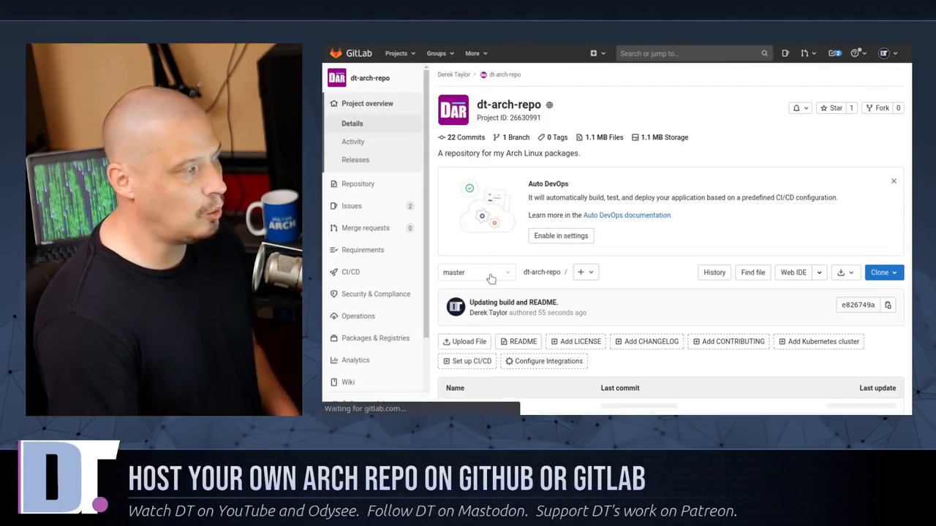
scroll(down, 3)
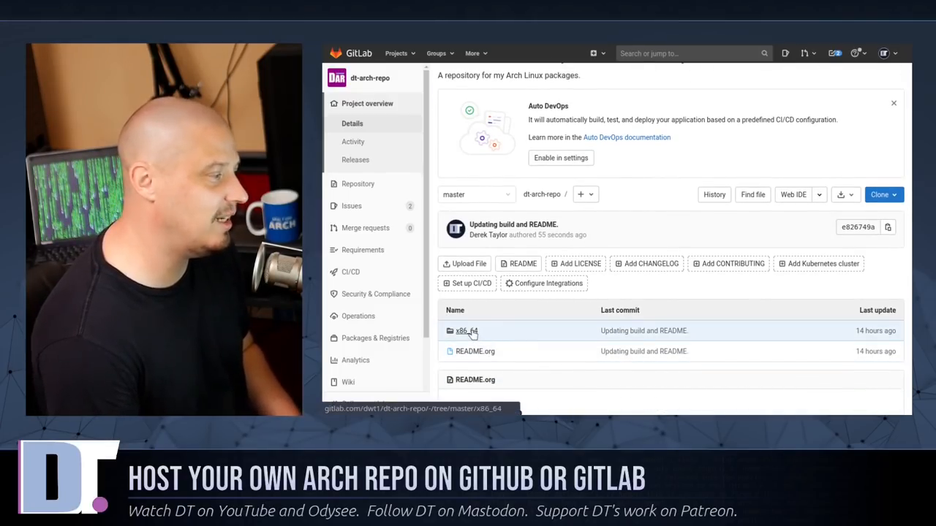
click(466, 330)
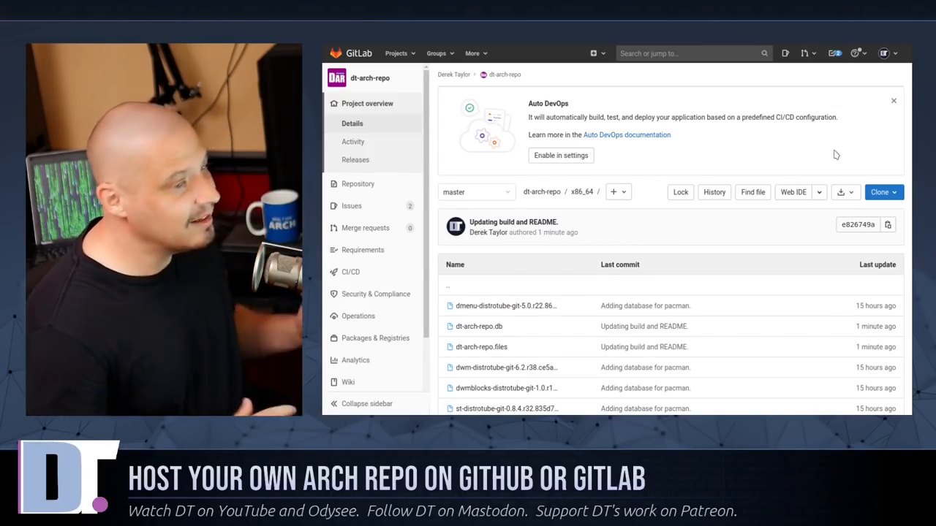
mouse_move(801, 182)
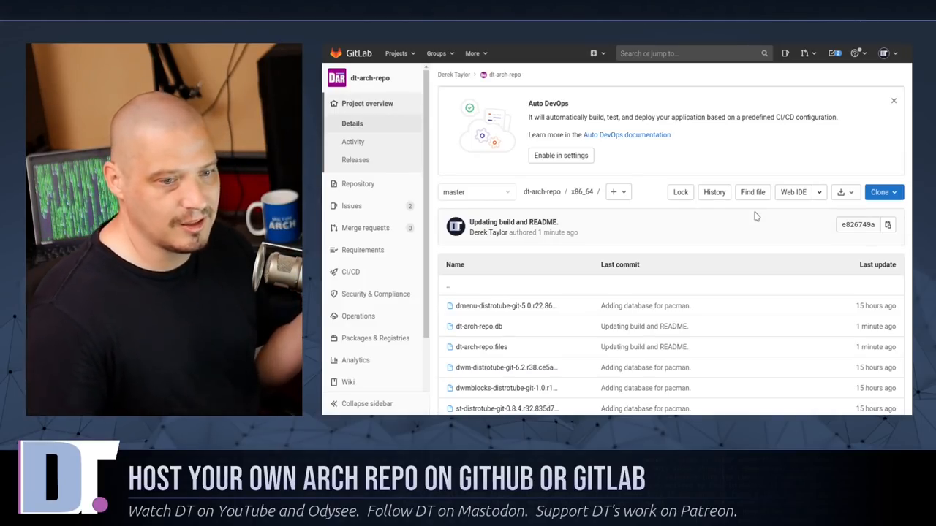
mouse_move(740, 134)
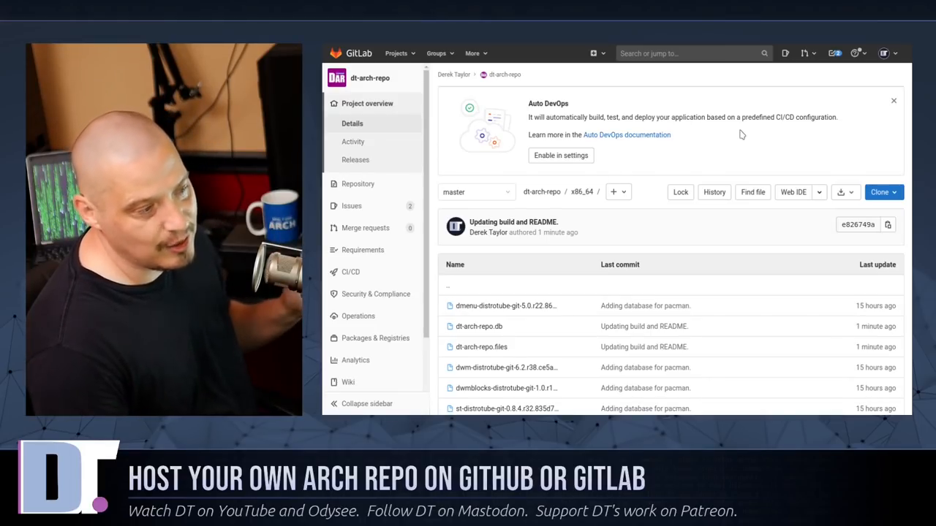
mouse_move(819, 126)
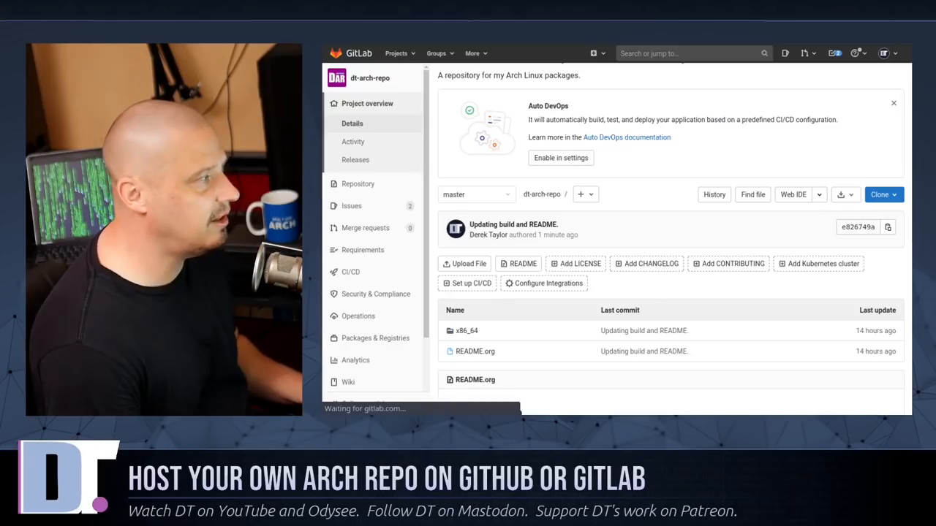
scroll(down, 3)
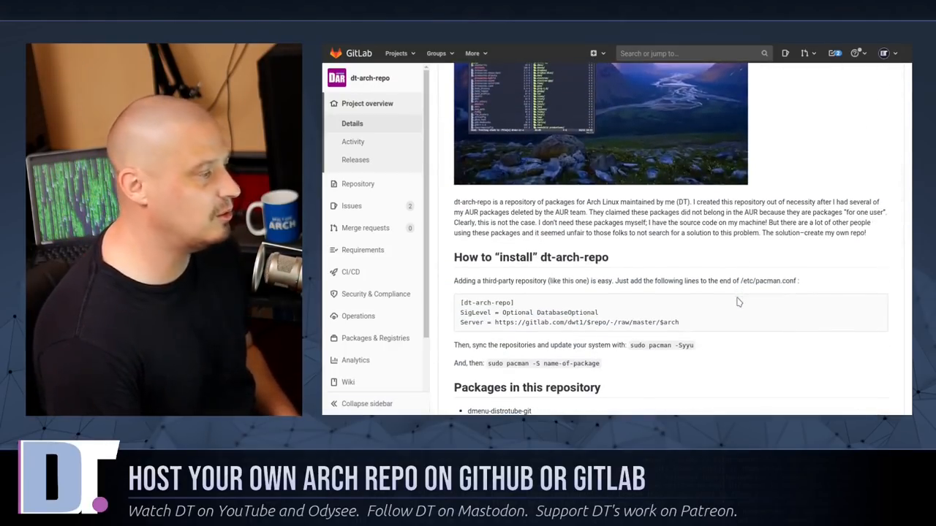
scroll(down, 3)
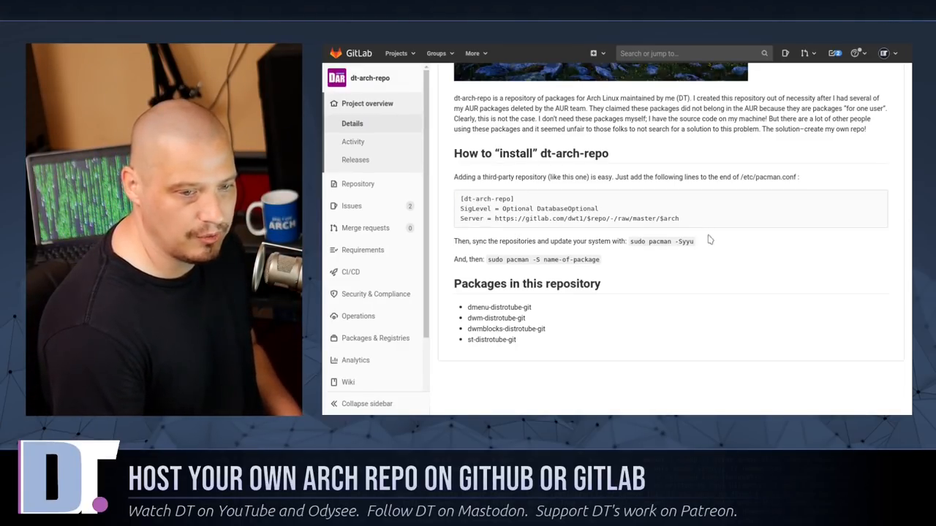
mouse_move(752, 343)
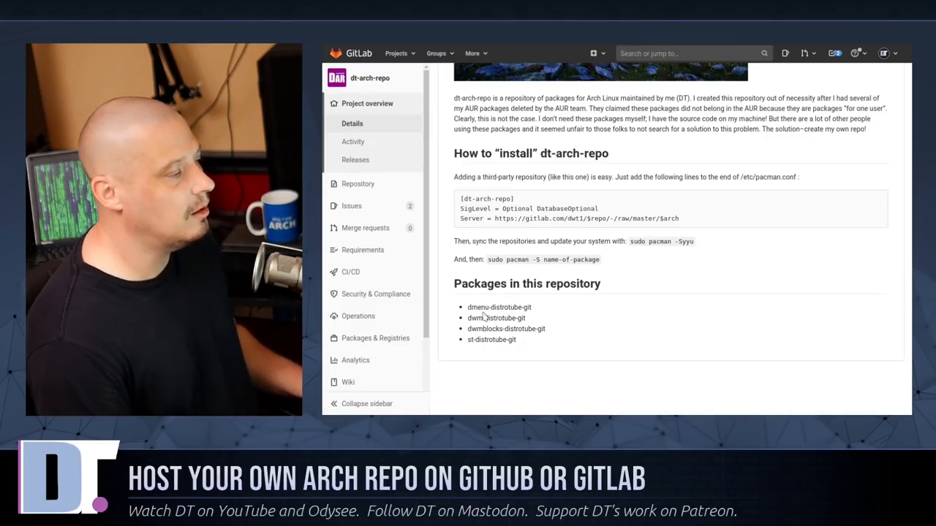
mouse_move(569, 316)
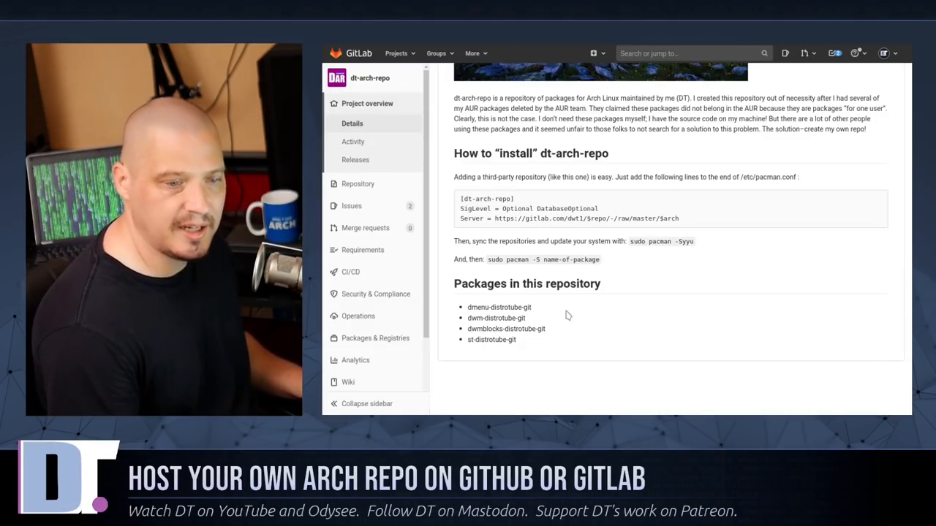
mouse_move(725, 236)
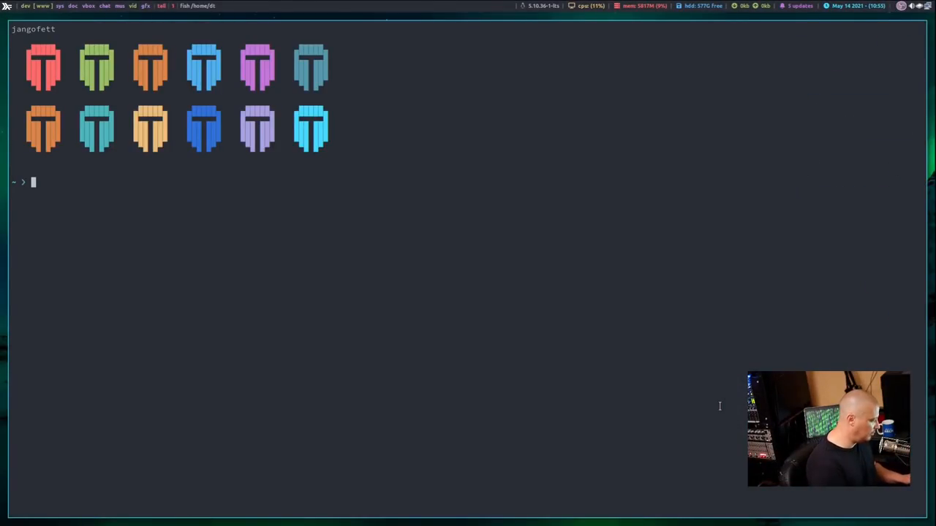
Step: Start sudo pacman -S dmenu-distrotube-git and submit the sudo password
text(sudo pacman -Syyu)
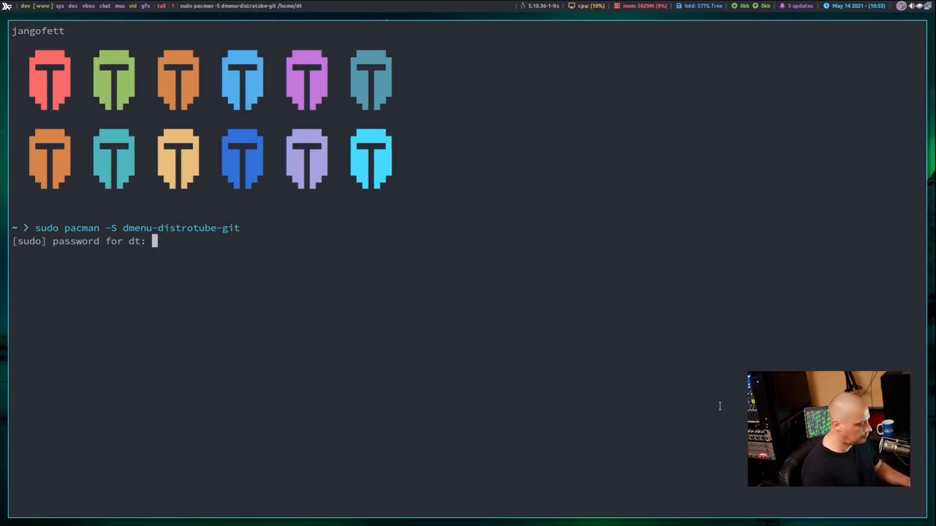
key(Return)
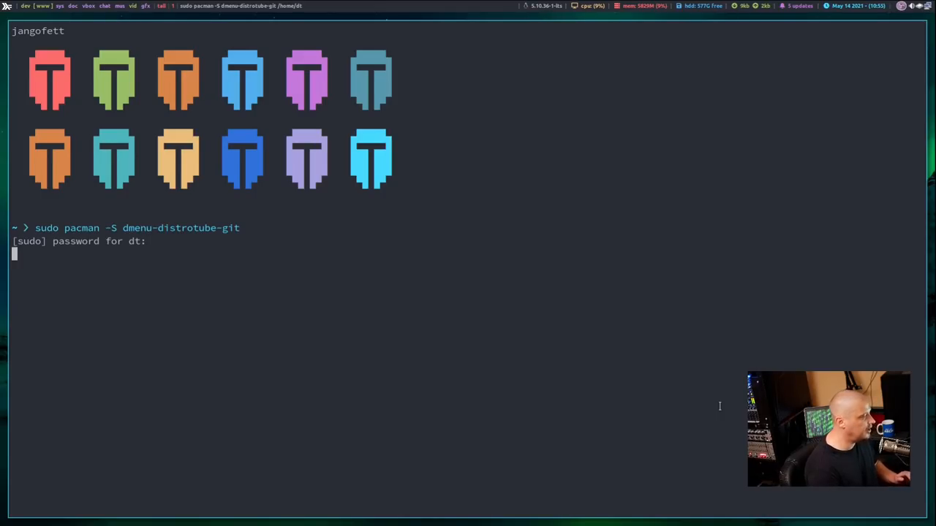